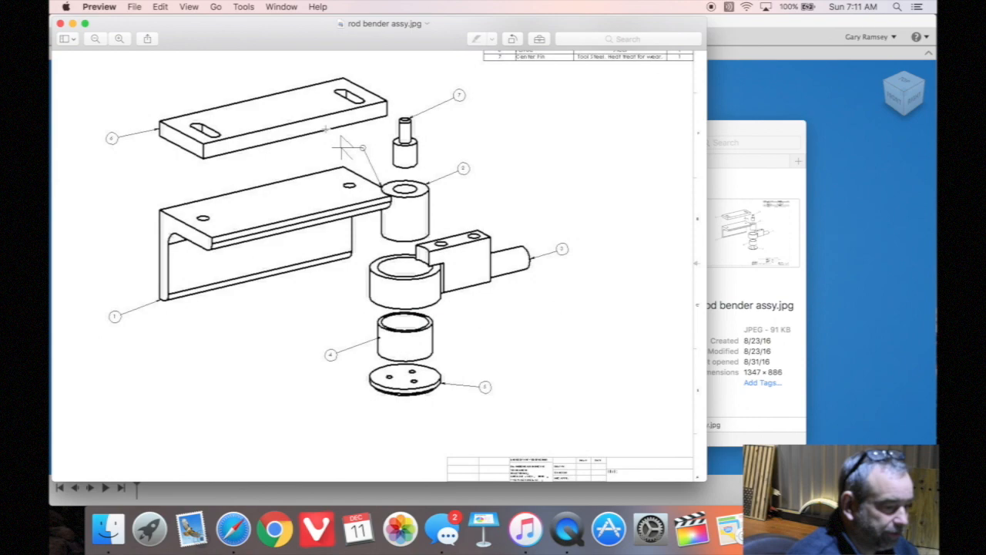
{"action": "mouse_move", "coordinate": [110, 34]}
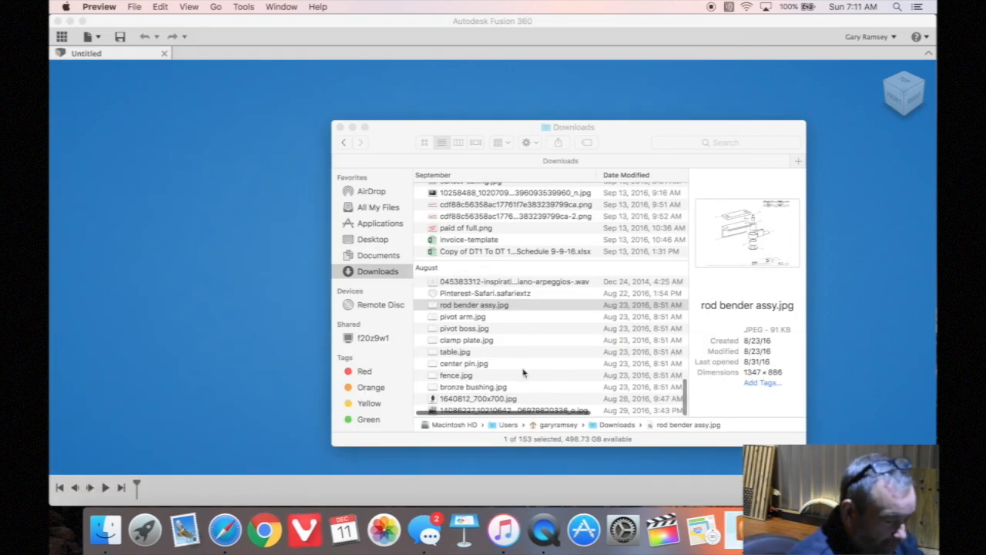
- View fence.jpg in Preview to read the plate's 7.00 by 2.50 outline and slot dimensions
{"action": "double_click", "coordinate": [456, 375]}
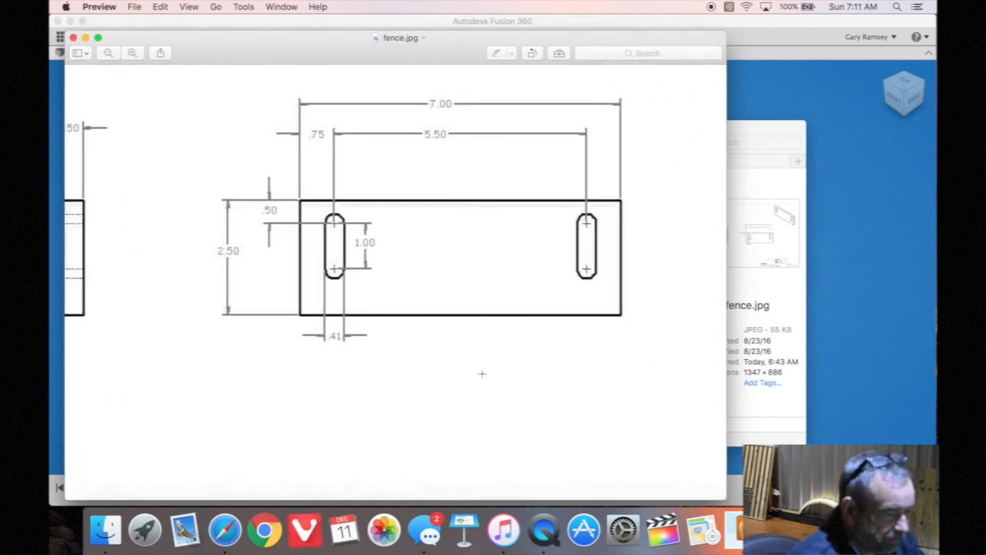
{"action": "mouse_move", "coordinate": [463, 242]}
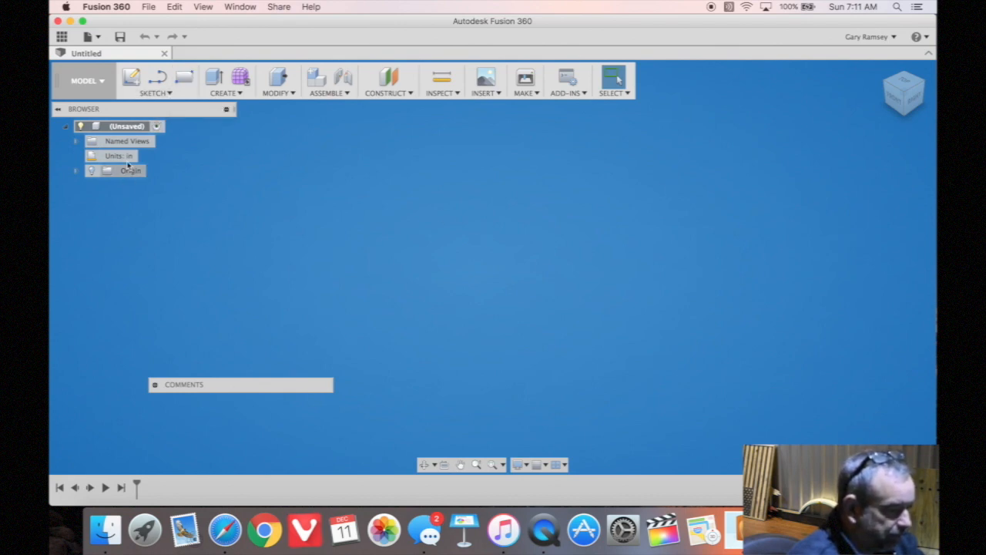
- Add a new empty component under the root and name it Fence
{"action": "right_click", "coordinate": [123, 127]}
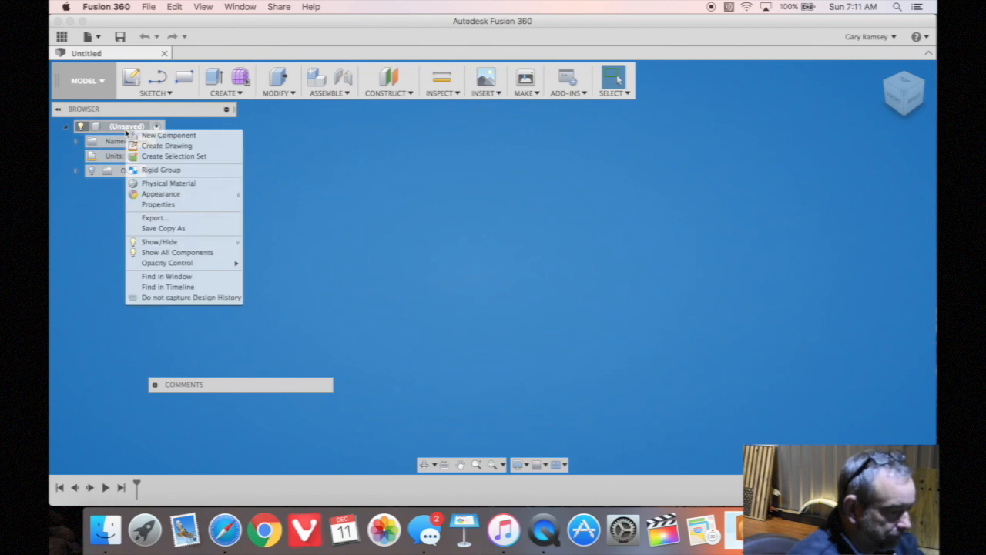
{"action": "left_click", "coordinate": [168, 135]}
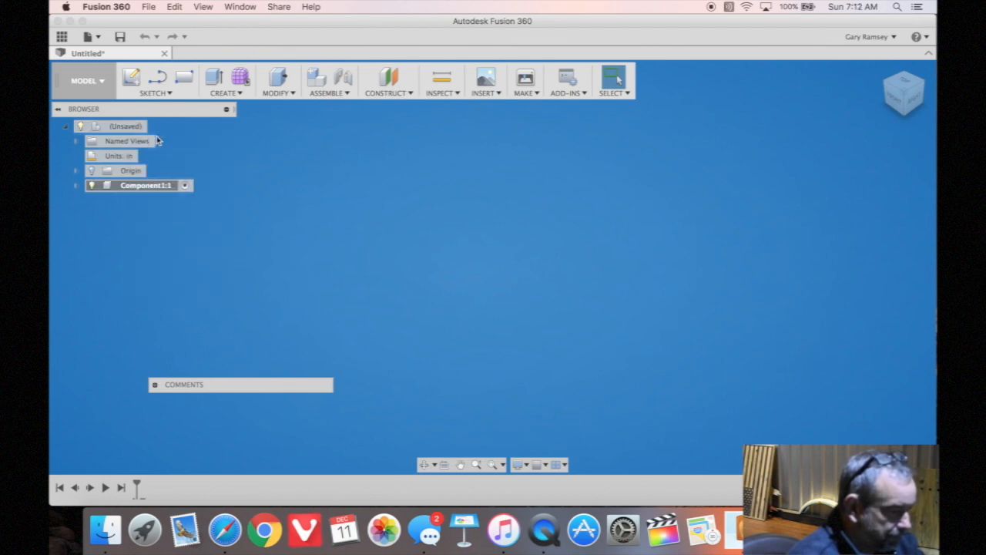
{"action": "mouse_move", "coordinate": [178, 205]}
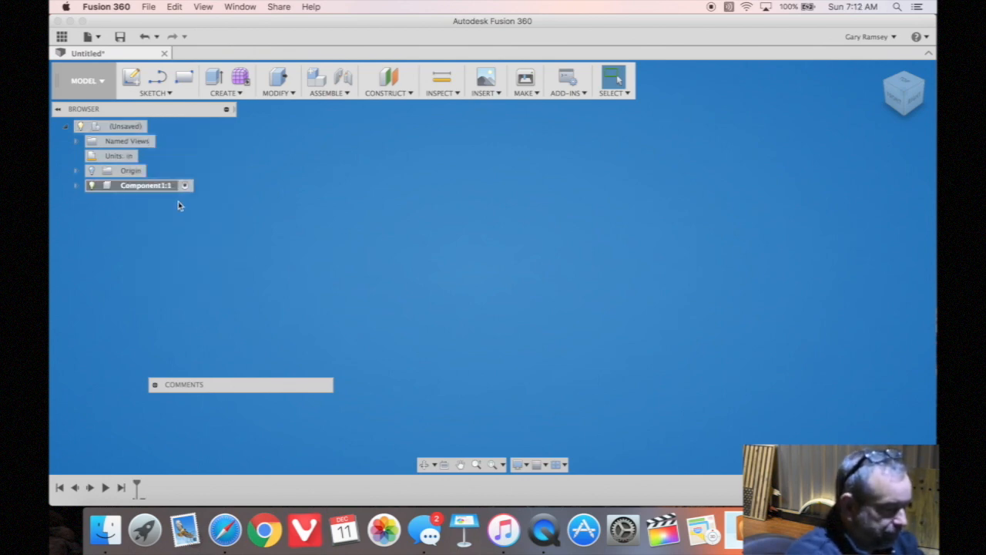
{"action": "left_click", "coordinate": [141, 185]}
{"action": "type", "text": "Fence"}
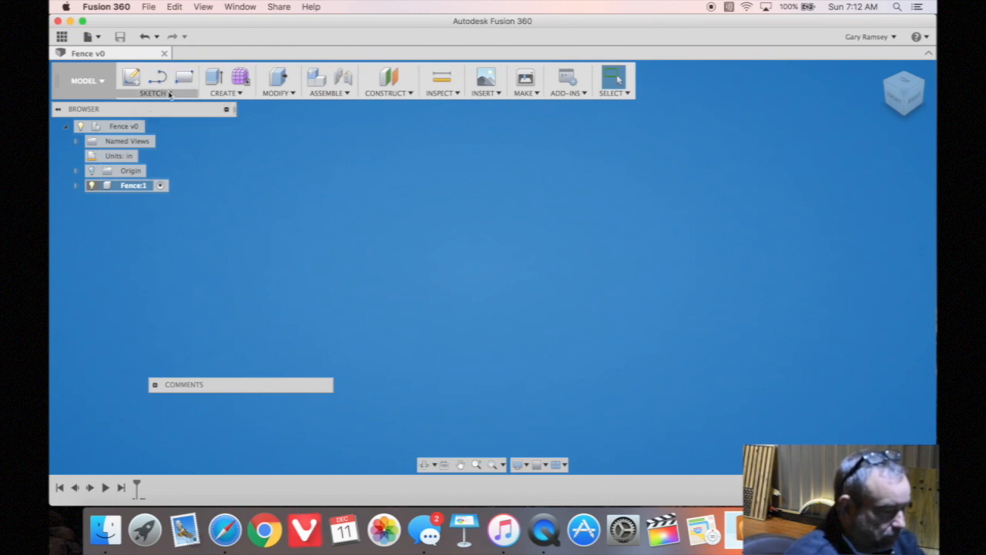
- Sketch a 2-point rectangle on the XY plane starting at the origin for the plate outline
{"action": "left_click", "coordinate": [154, 92]}
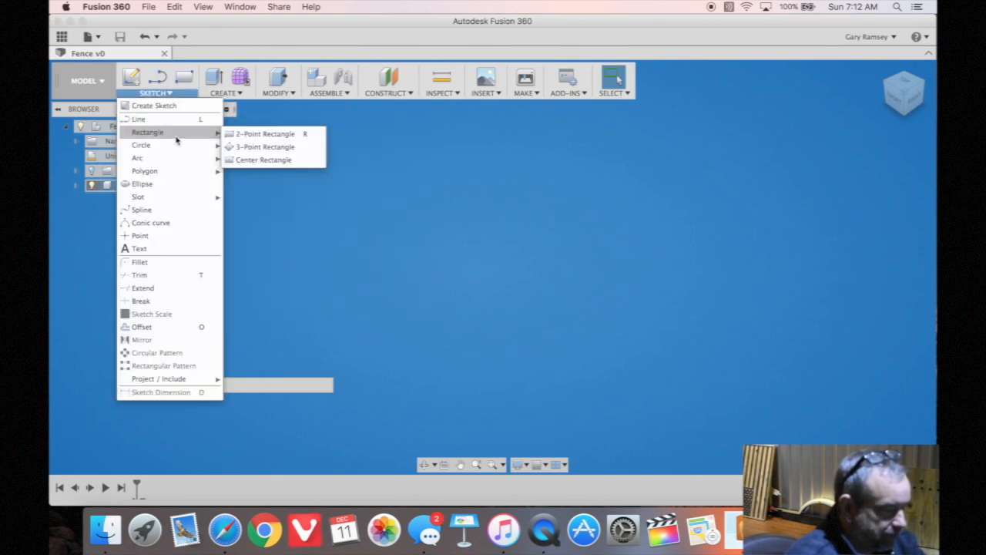
{"action": "mouse_move", "coordinate": [262, 147]}
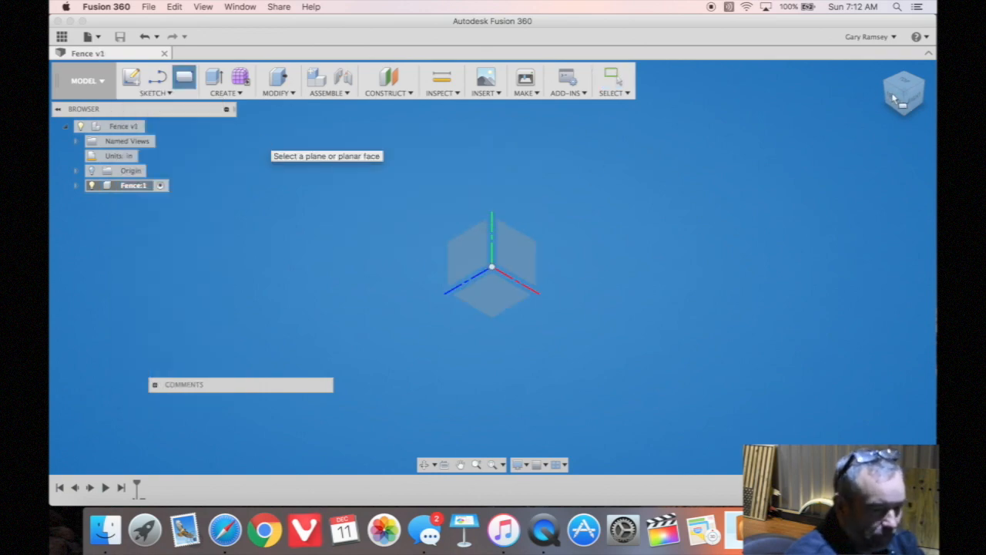
{"action": "left_click", "coordinate": [492, 265]}
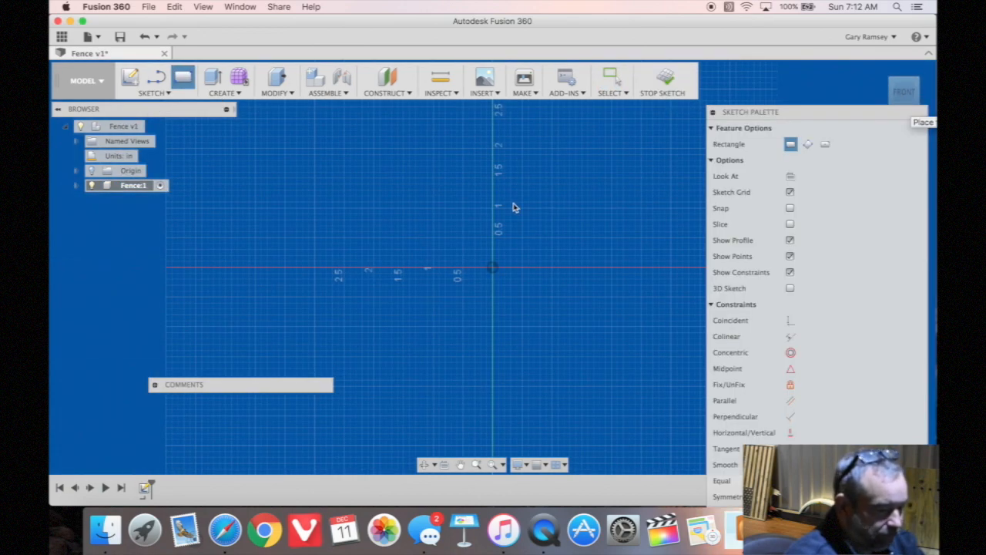
{"action": "left_click_drag", "start_coordinate": [493, 268], "coordinate": [609, 254]}
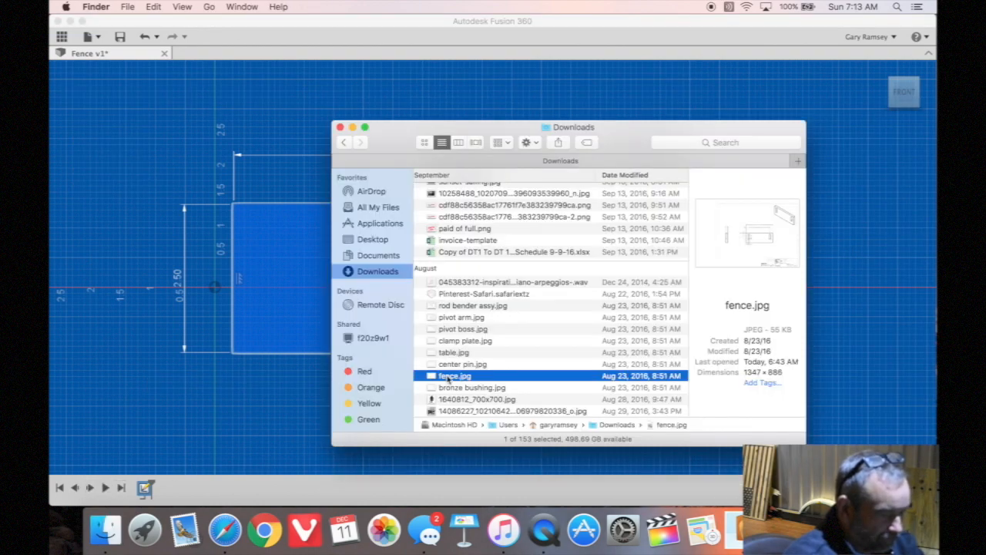
- Check the fence drawing, finish the 7.00 by 2.50 sketch and extrude the rectangle to plate thickness
{"action": "double_click", "coordinate": [450, 376]}
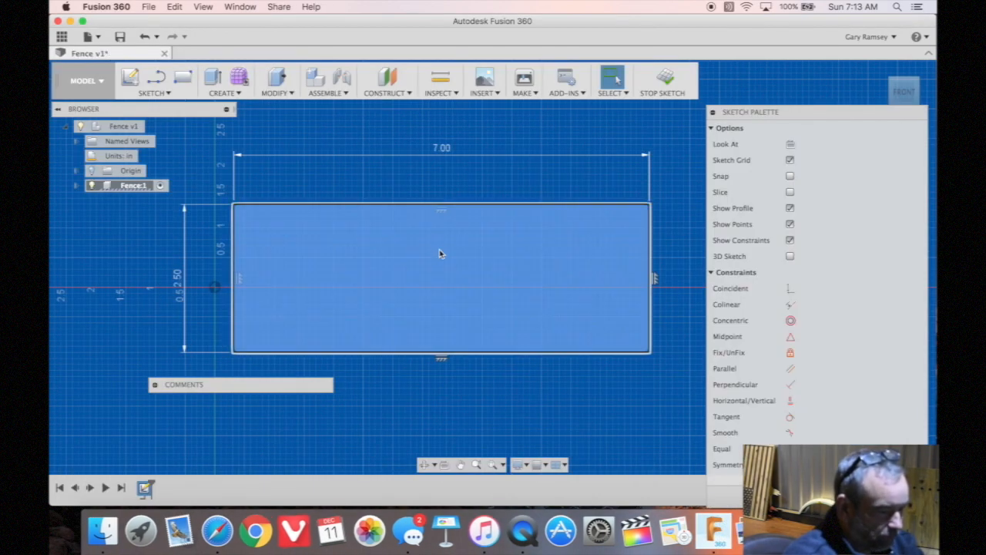
{"action": "left_click", "coordinate": [664, 80]}
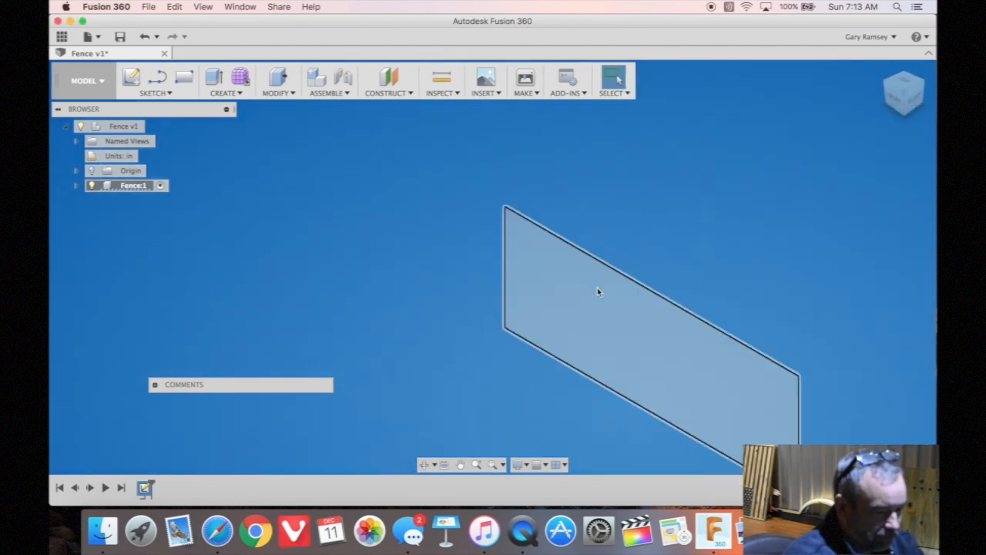
{"action": "left_click", "coordinate": [213, 77]}
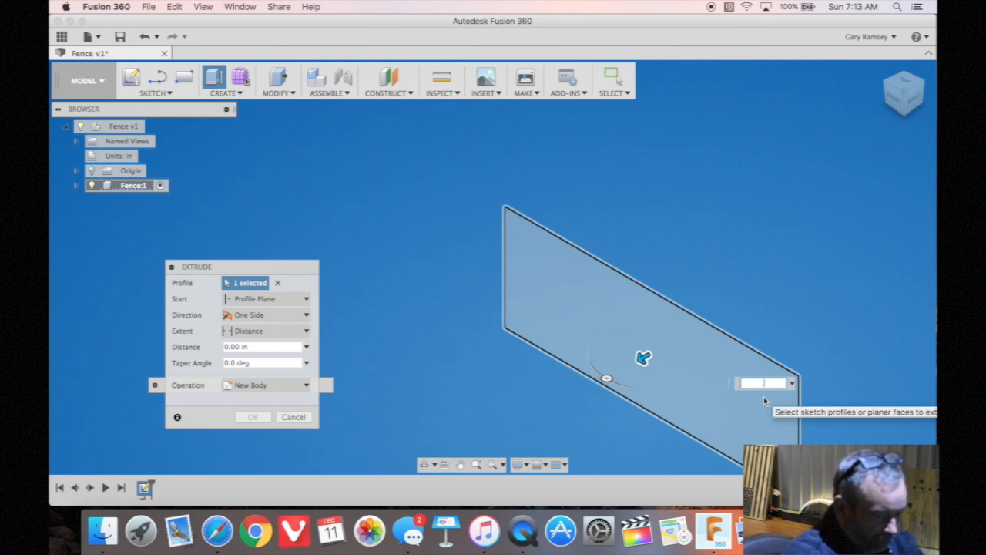
{"action": "left_click", "coordinate": [252, 416]}
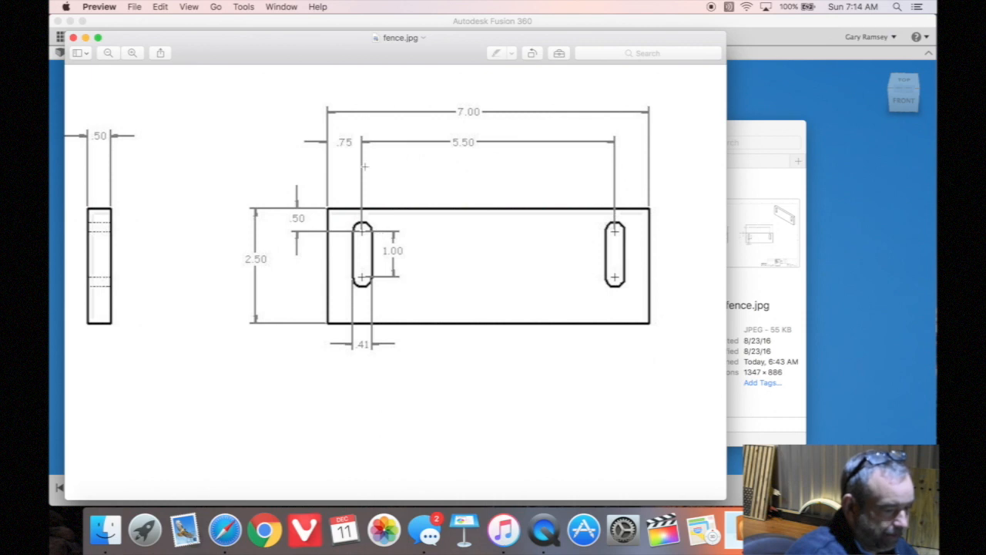
{"action": "mouse_move", "coordinate": [382, 213]}
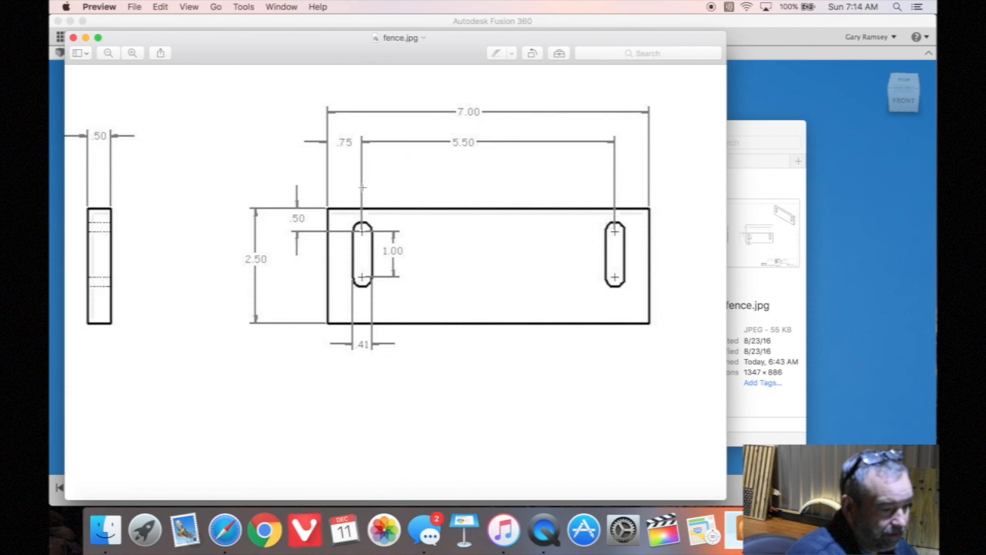
{"action": "mouse_move", "coordinate": [327, 235]}
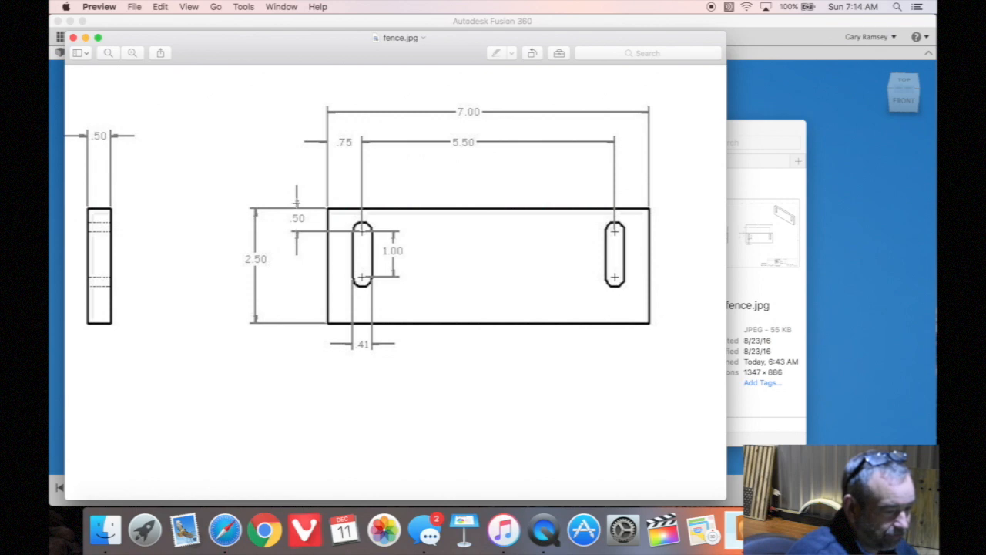
{"action": "mouse_move", "coordinate": [477, 264]}
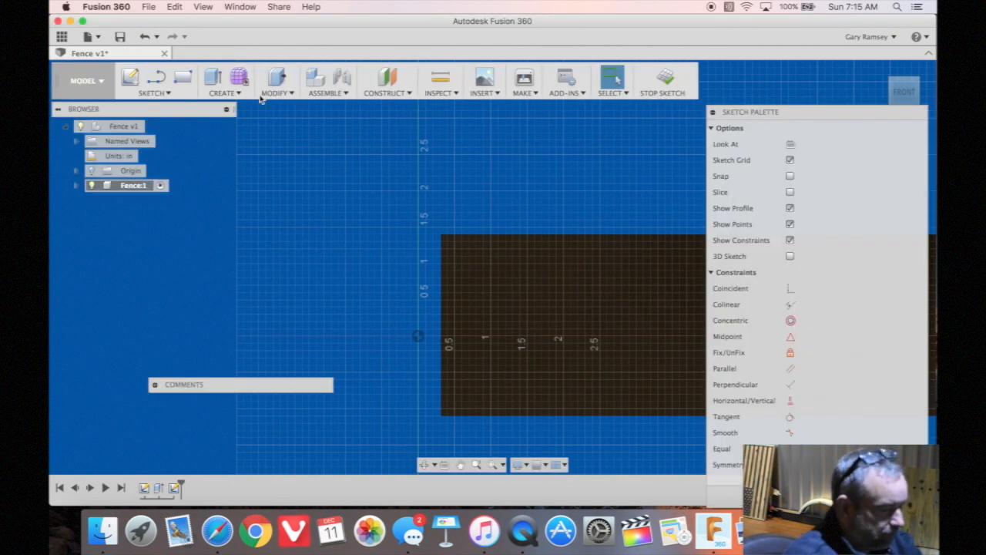
- Place two .410 diameter centre-diameter circles at the slot ends near the plate's top edge
{"action": "left_click", "coordinate": [153, 80]}
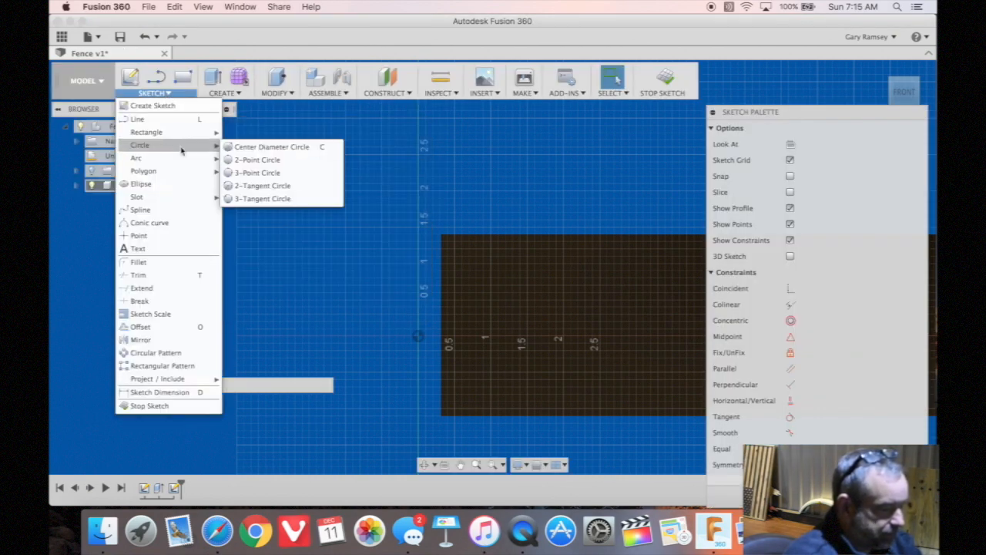
{"action": "left_click", "coordinate": [272, 146]}
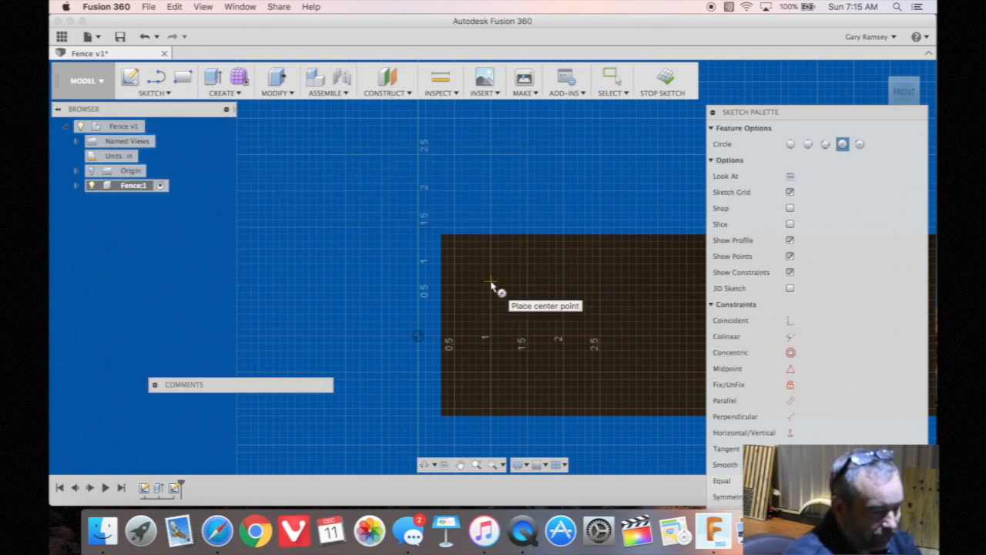
{"action": "left_click", "coordinate": [492, 281]}
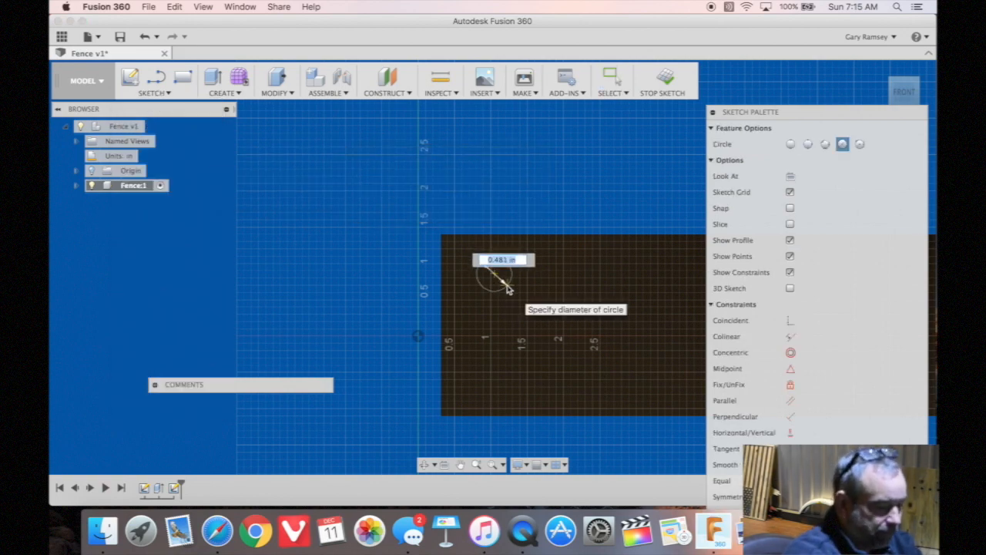
{"action": "type", "text": ".410"}
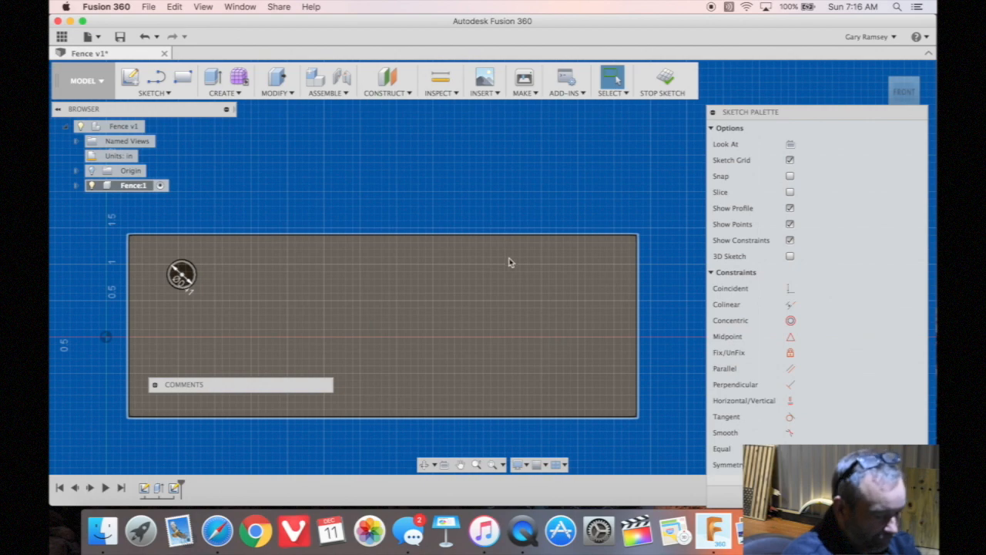
{"action": "left_click", "coordinate": [542, 281]}
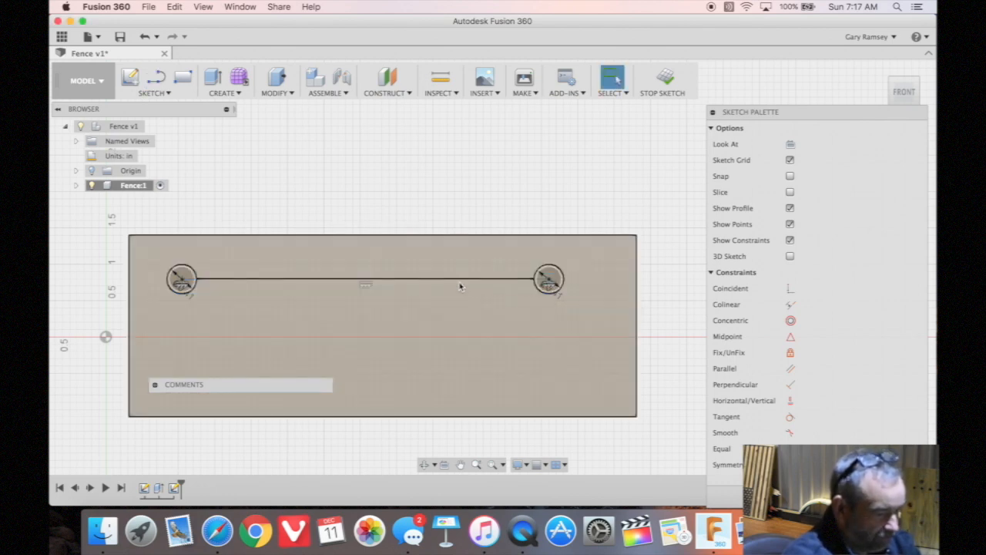
- Dimension the circle centres 5.50 apart, 0.75 from the left edge and 0.50 below the top
{"action": "left_click", "coordinate": [365, 280]}
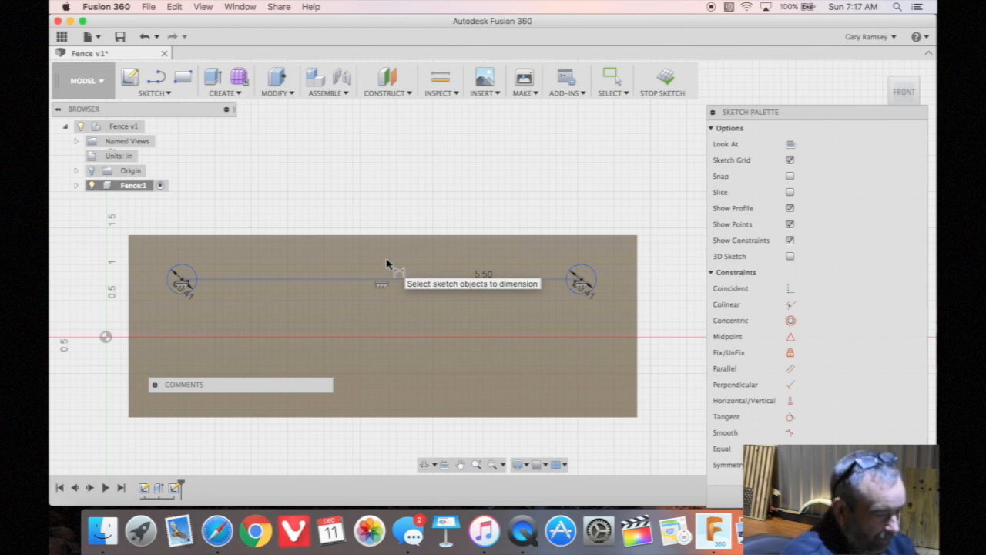
{"action": "left_click", "coordinate": [385, 282]}
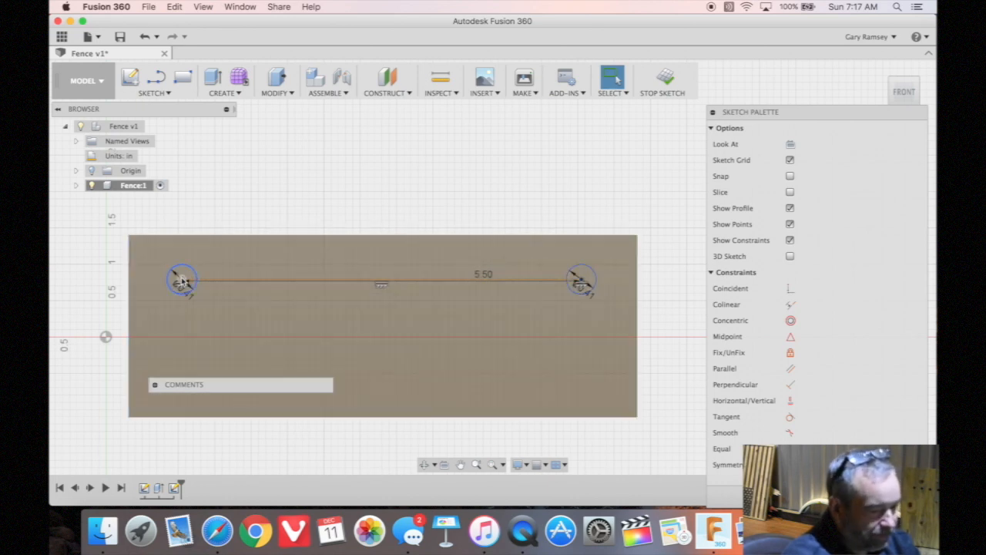
{"action": "mouse_move", "coordinate": [580, 277]}
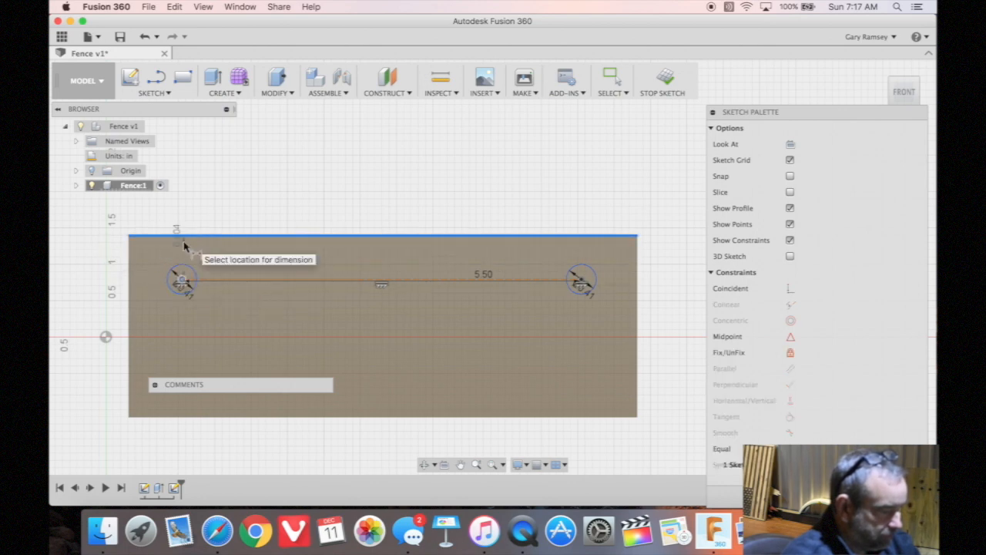
{"action": "left_click", "coordinate": [183, 247]}
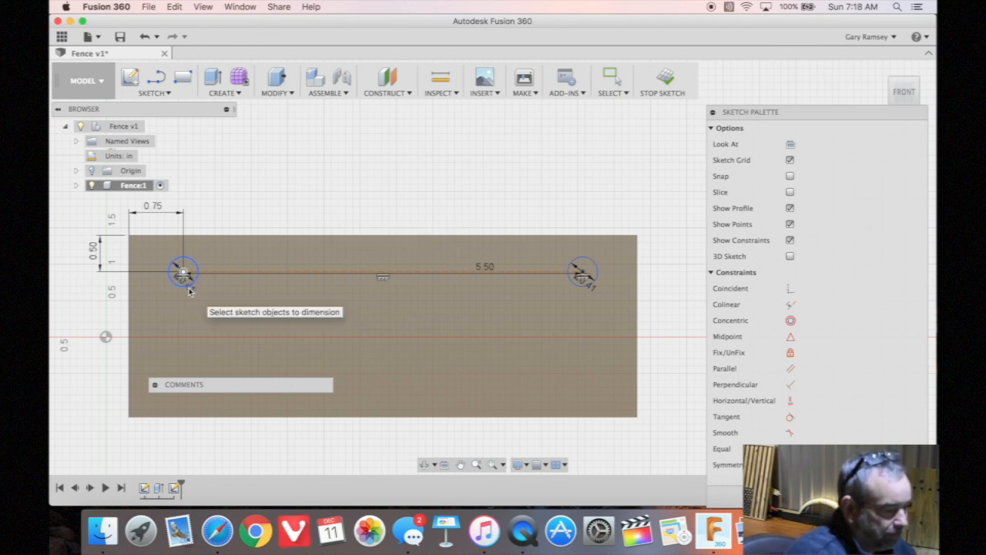
{"action": "mouse_move", "coordinate": [404, 324]}
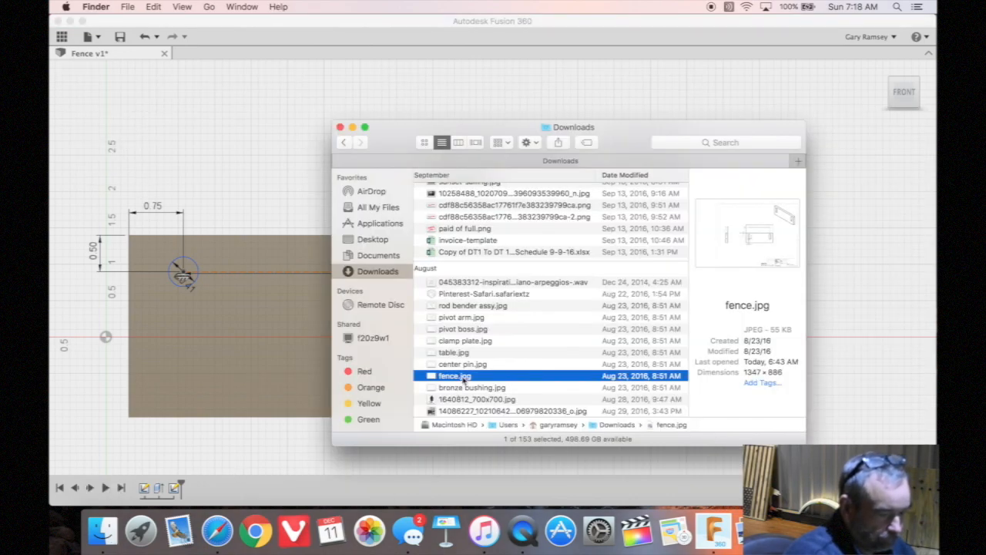
- Reopen fence.jpg to read the 5.50 slot spacing, 1.00 length and 0.41 width
{"action": "double_click", "coordinate": [450, 376]}
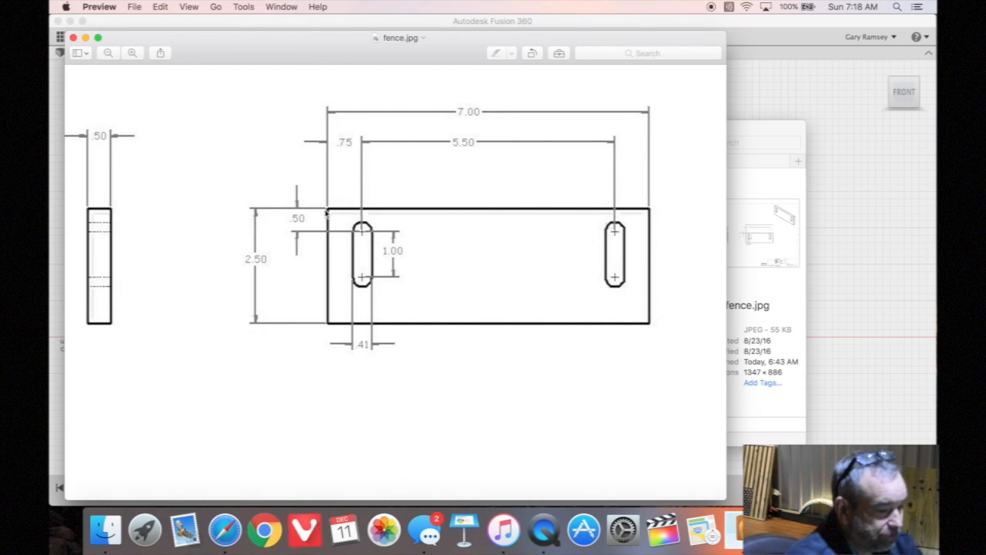
{"action": "mouse_move", "coordinate": [373, 242]}
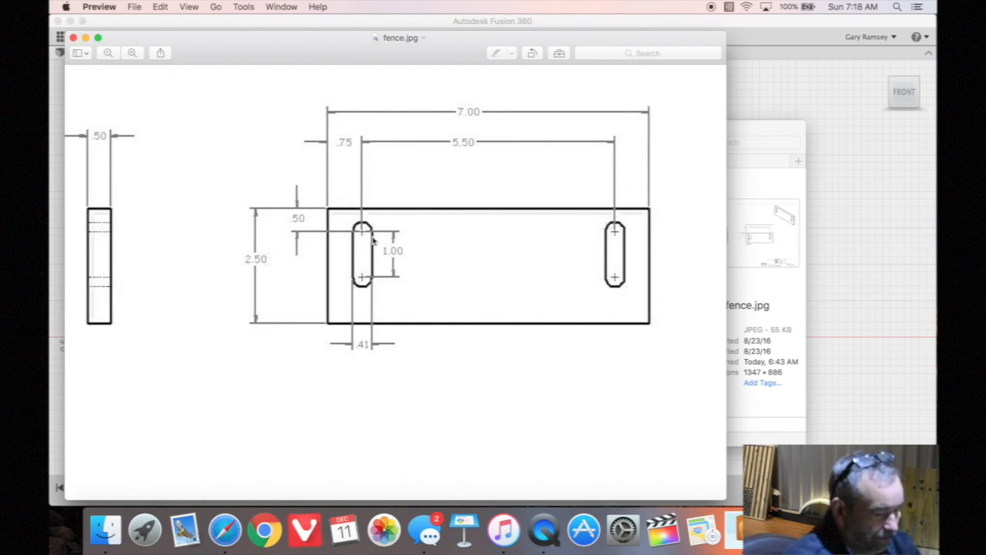
{"action": "mouse_move", "coordinate": [85, 40]}
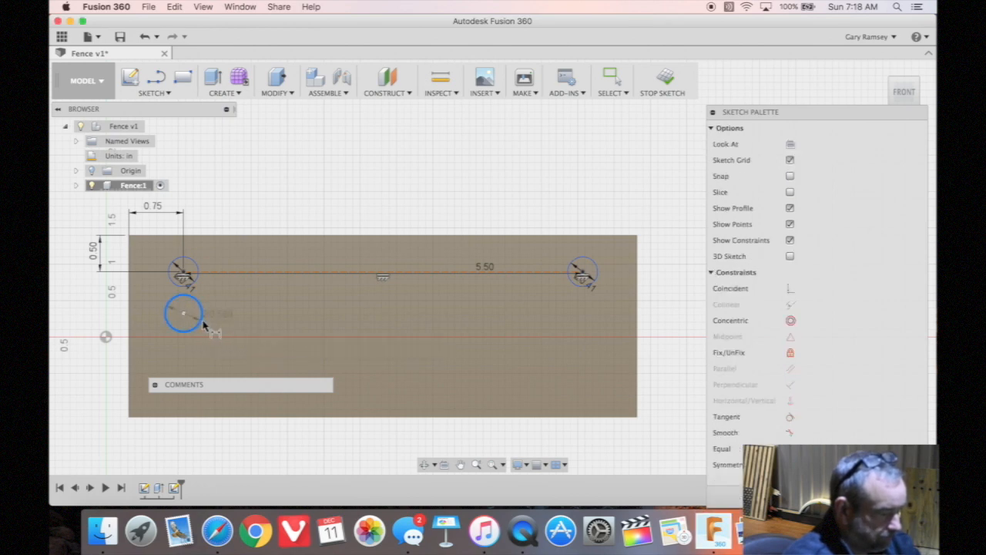
- Dimension the lower holes Ø0.41, 1.00 below the upper pair and 5.50 apart
{"action": "left_click", "coordinate": [184, 314]}
{"action": "type", "text": "Ø0.41"}
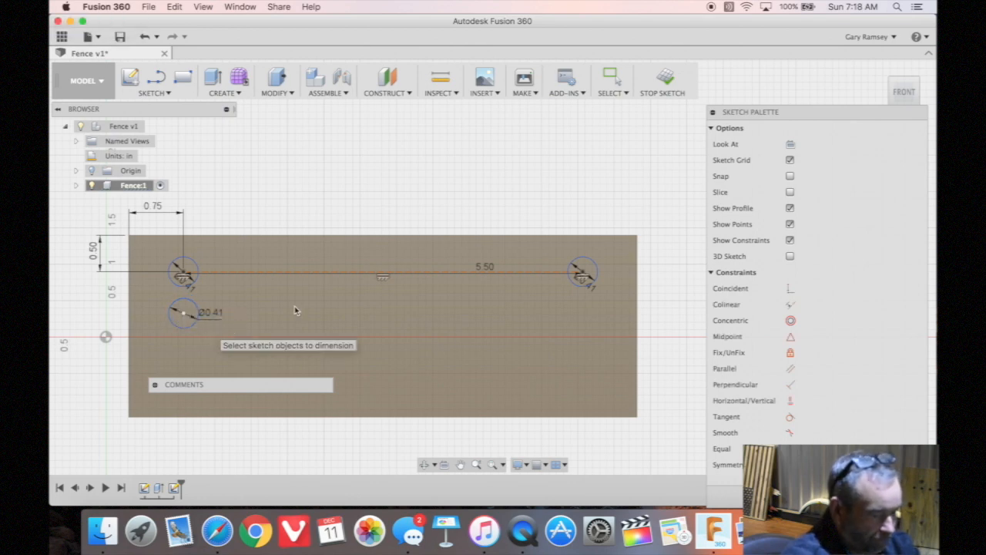
{"action": "mouse_move", "coordinate": [586, 325]}
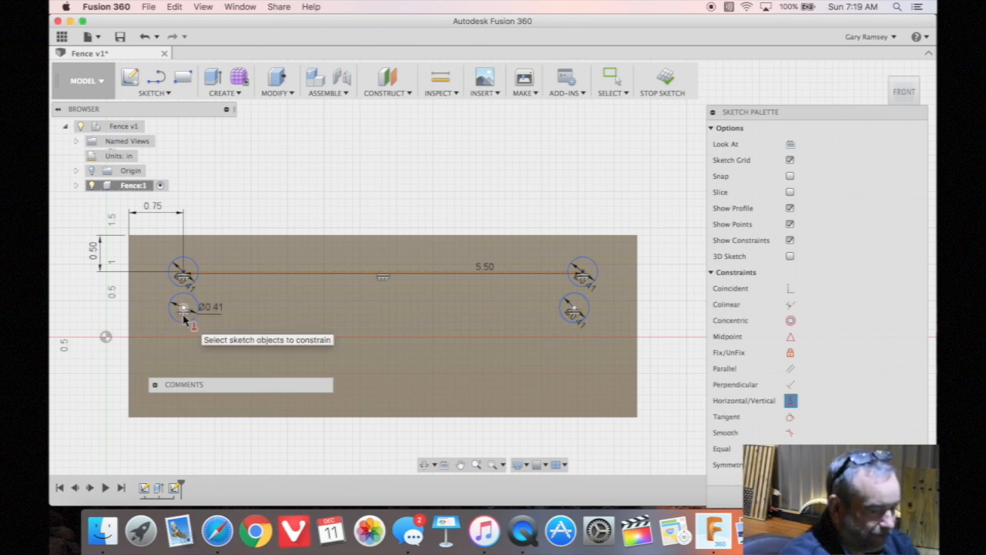
{"action": "mouse_move", "coordinate": [311, 364]}
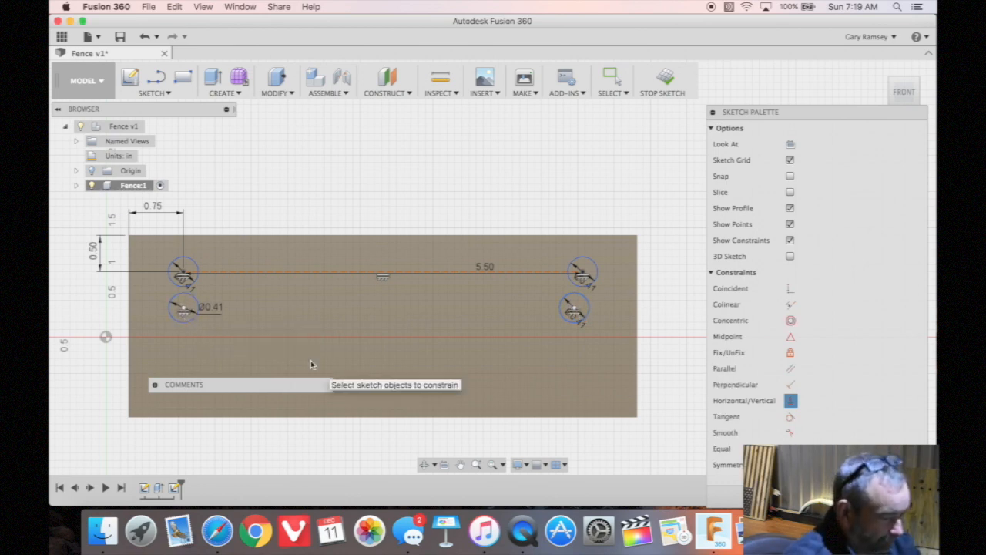
{"action": "mouse_move", "coordinate": [259, 342]}
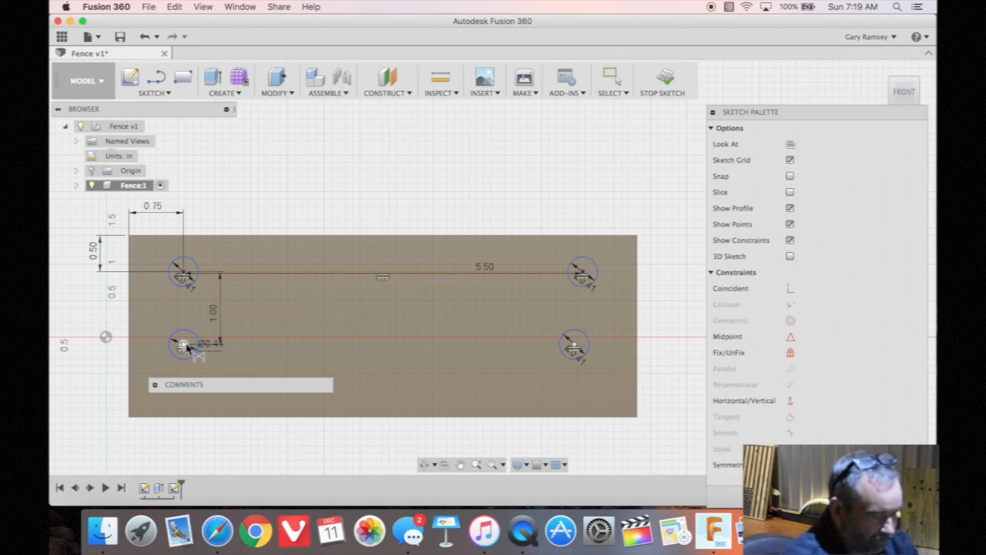
{"action": "mouse_move", "coordinate": [435, 354]}
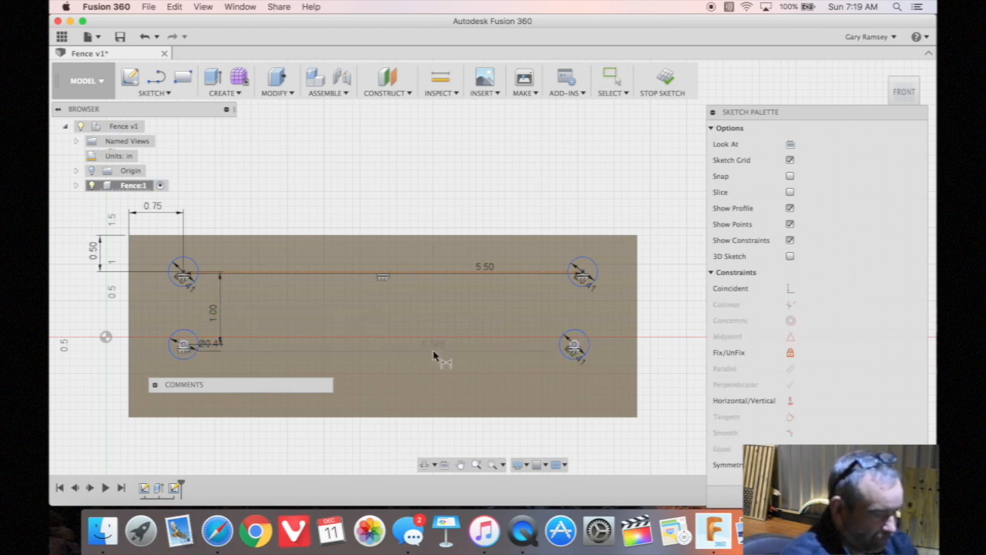
{"action": "left_click", "coordinate": [435, 356]}
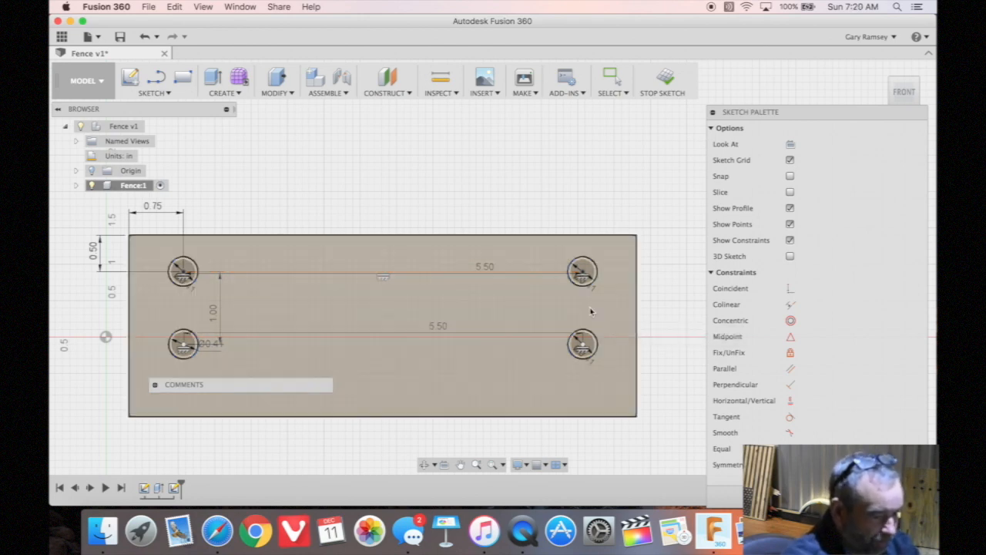
- Draw tangent lines between each circle pair to form the two slot outlines
{"action": "left_click", "coordinate": [130, 81]}
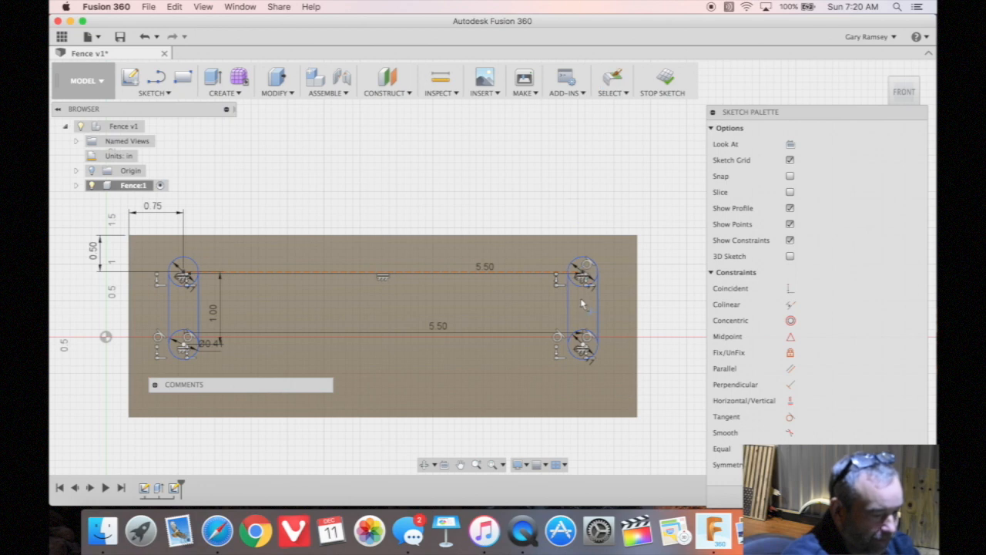
{"action": "left_click", "coordinate": [579, 342]}
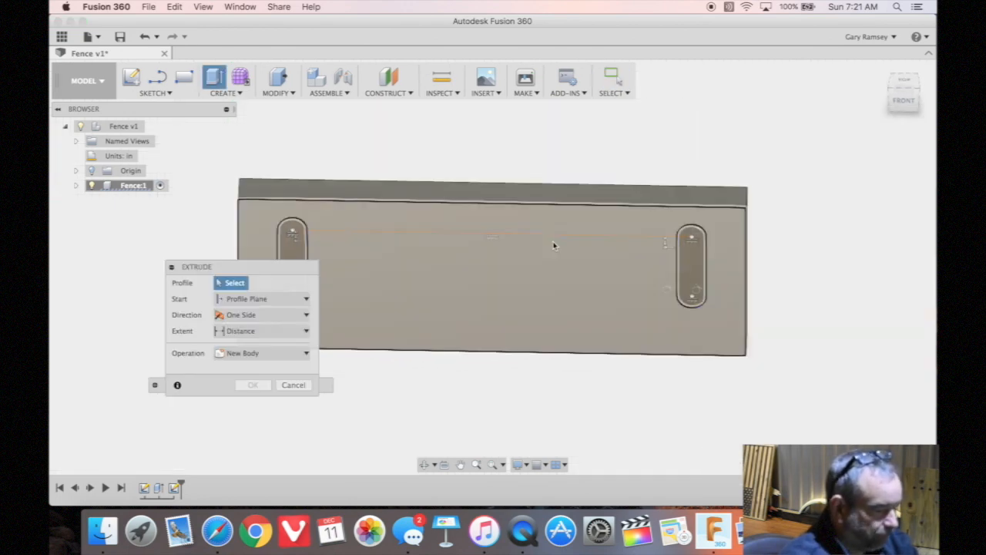
{"action": "mouse_move", "coordinate": [330, 232]}
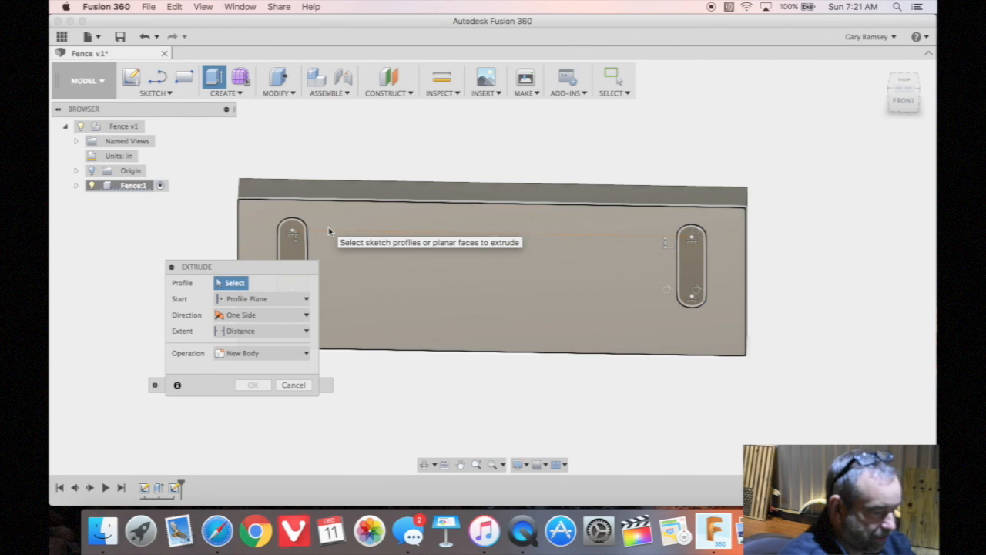
- Extrude both slot profiles as a Cut with extent All through the plate
{"action": "left_click", "coordinate": [689, 265]}
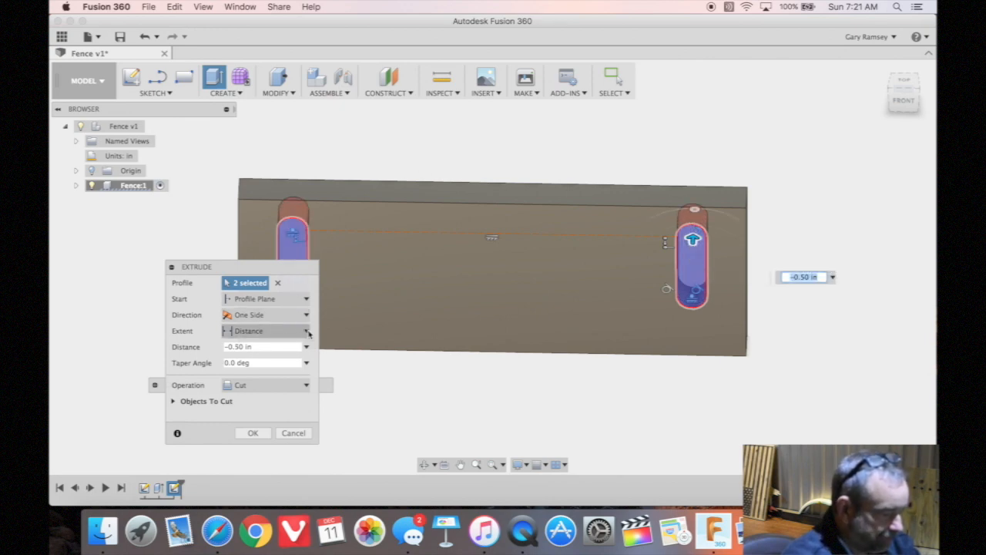
{"action": "left_click", "coordinate": [305, 330]}
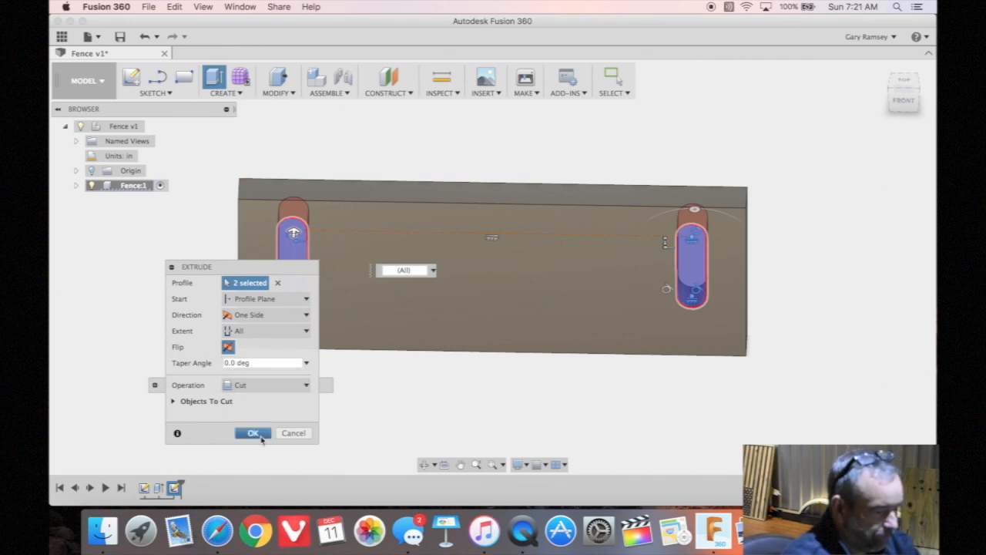
{"action": "left_click", "coordinate": [253, 433]}
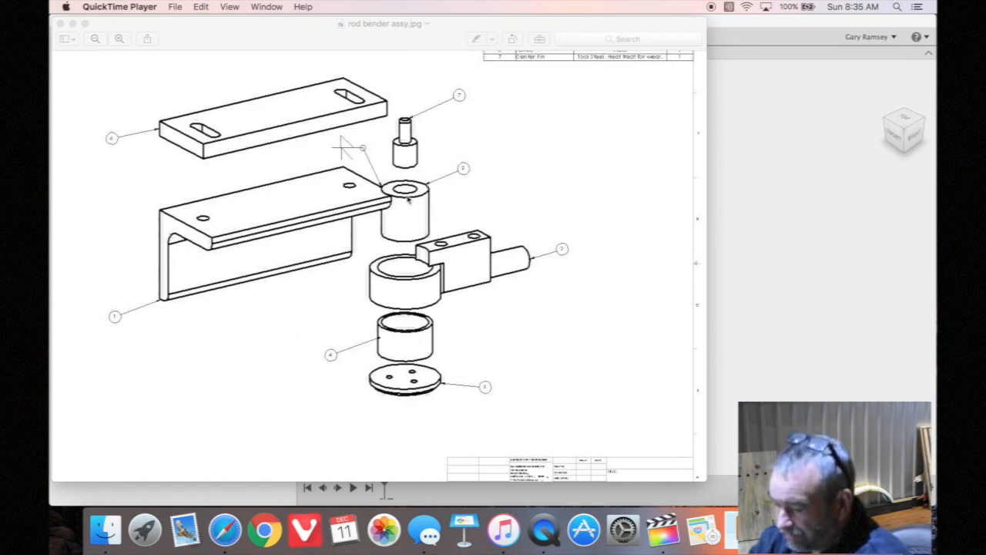
- Advance from the rod bender assembly image to the pivot boss drawing
{"action": "key", "text": "F3"}
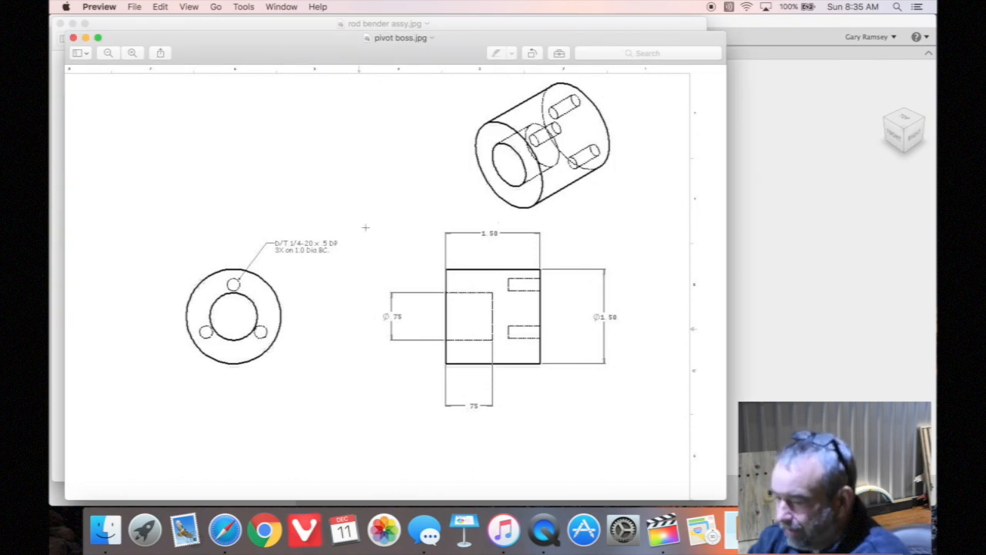
{"action": "mouse_move", "coordinate": [248, 307]}
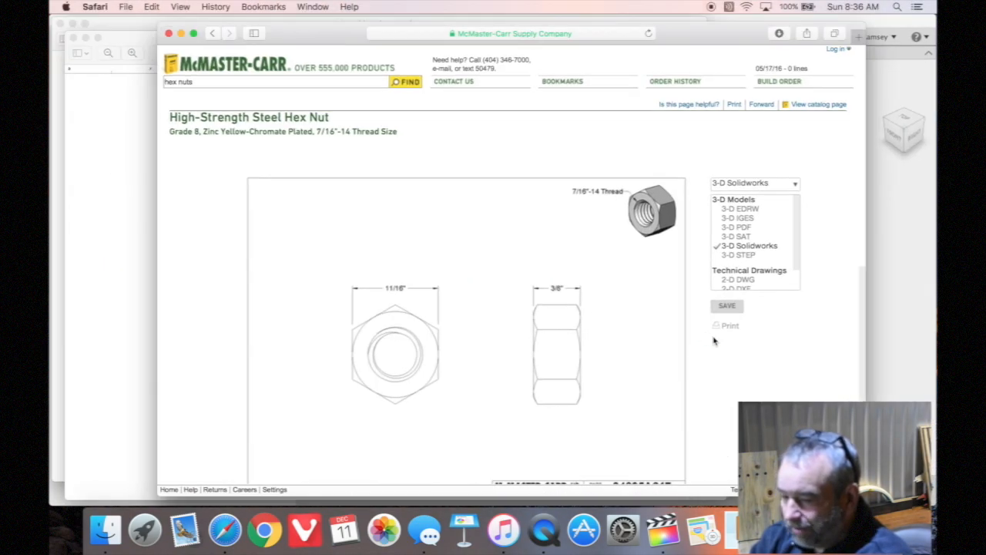
{"action": "mouse_move", "coordinate": [519, 253]}
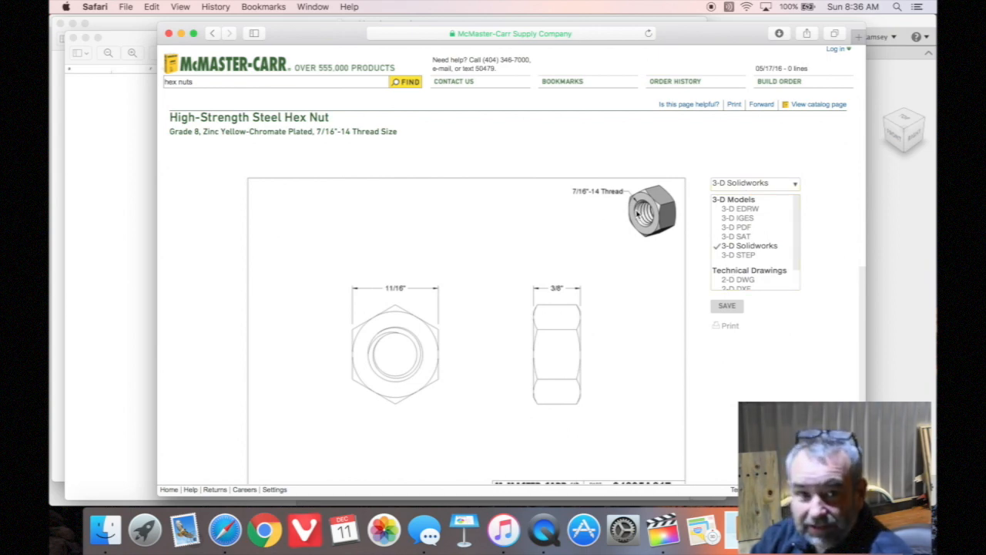
{"action": "mouse_move", "coordinate": [765, 322]}
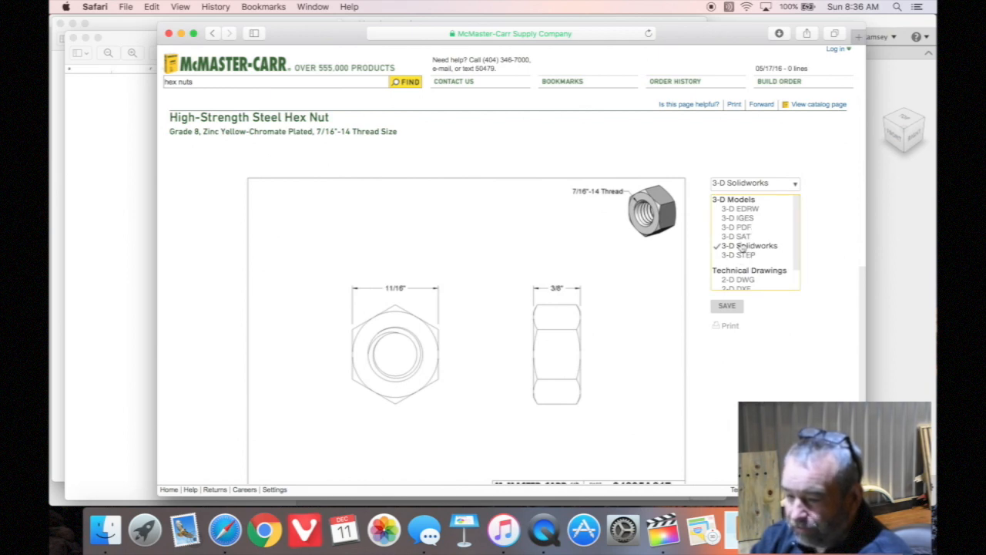
{"action": "mouse_move", "coordinate": [736, 249]}
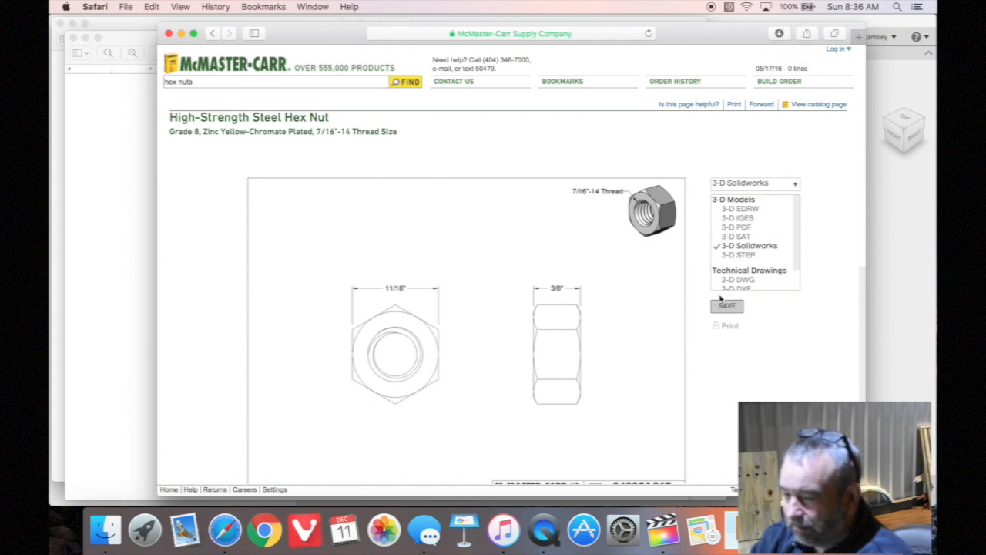
- Download the hex nut's 3-D Solidworks model from the McMaster-Carr page
{"action": "left_click", "coordinate": [780, 34]}
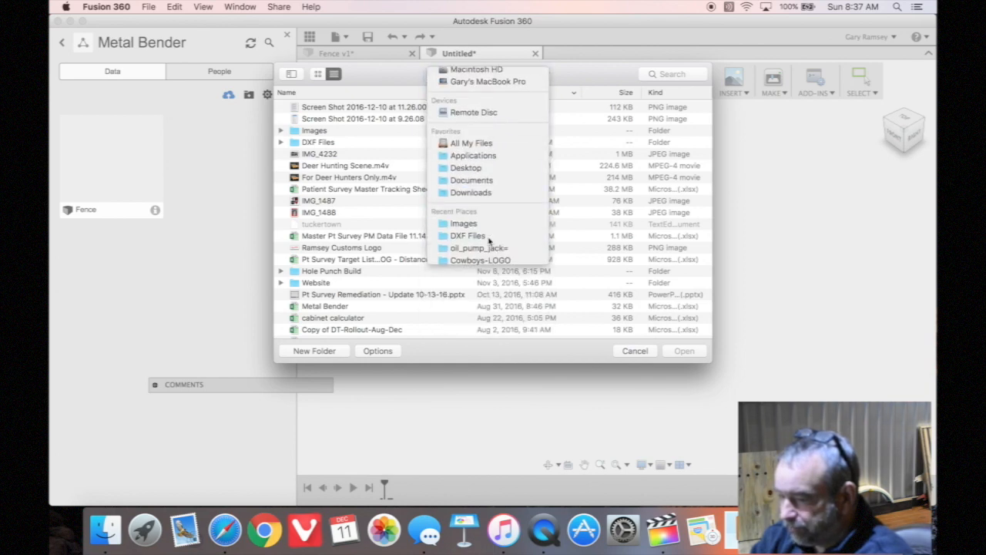
- Upload the hex nut SLDPRT from Downloads into the Metal Bender project
{"action": "left_click", "coordinate": [469, 191]}
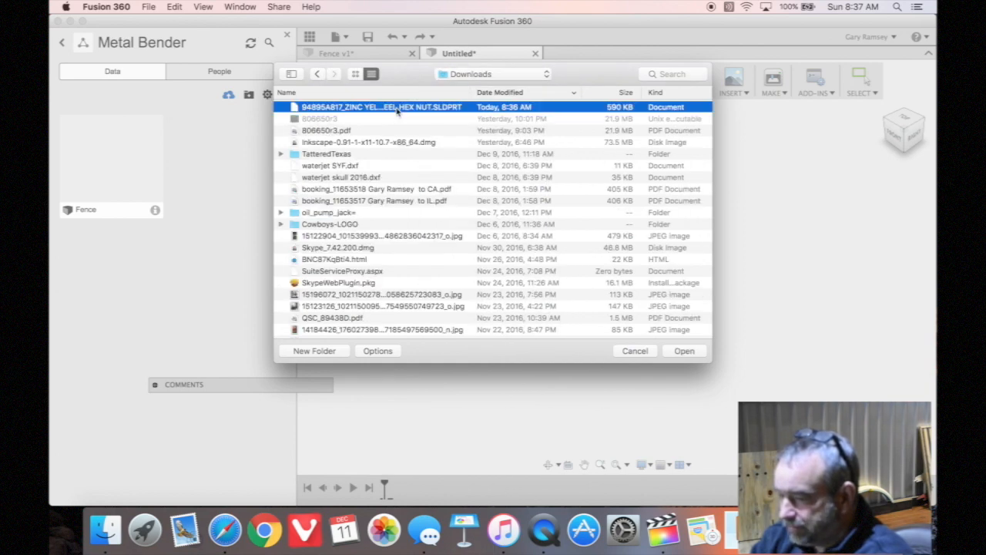
{"action": "left_click", "coordinate": [684, 351]}
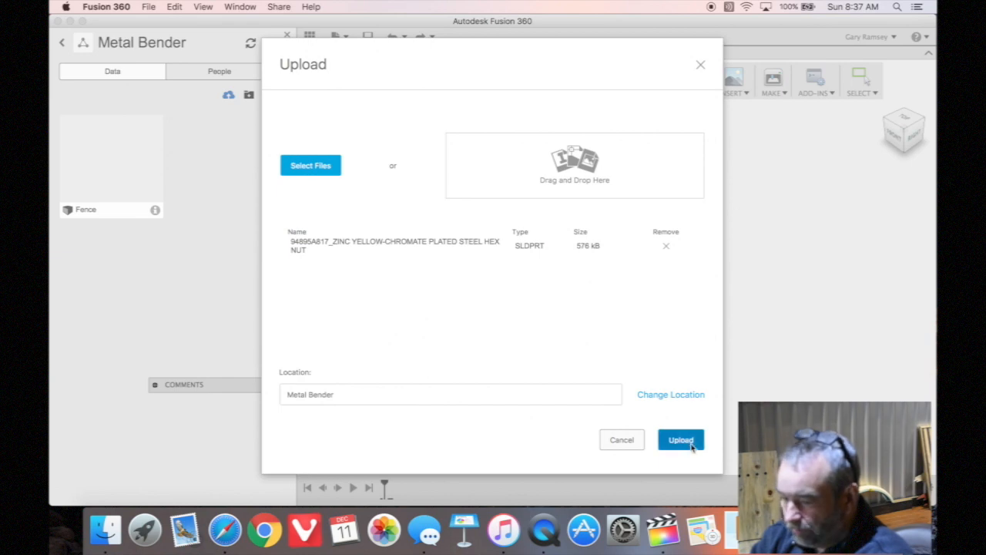
{"action": "left_click", "coordinate": [681, 439]}
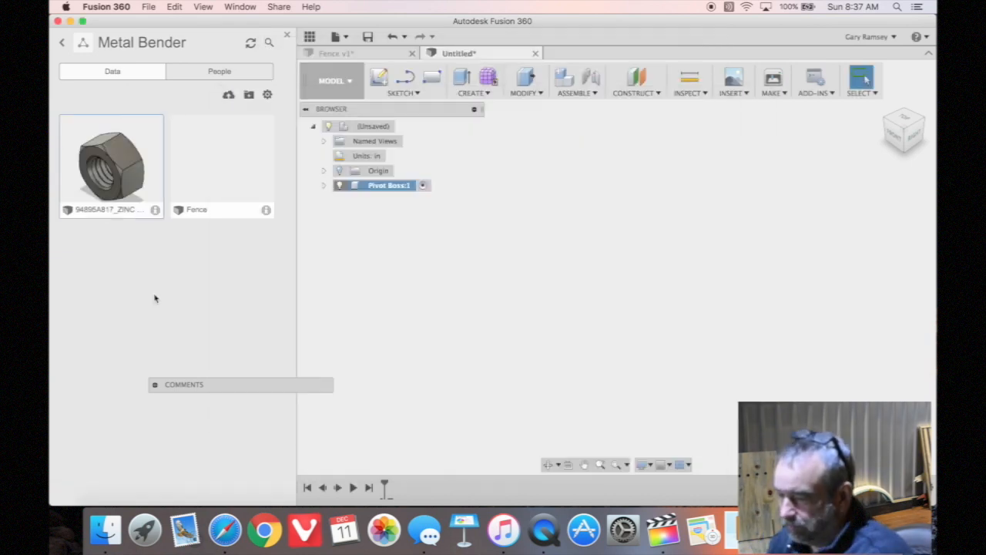
{"action": "mouse_move", "coordinate": [121, 155]}
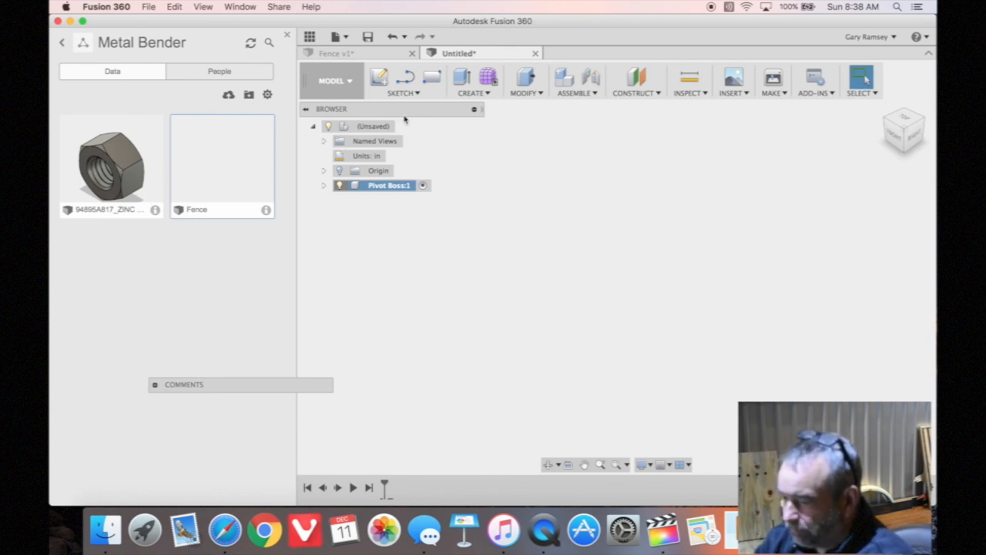
- Sketch a 1.5 in diameter circle centred at the origin on the front plane
{"action": "left_click", "coordinate": [402, 80]}
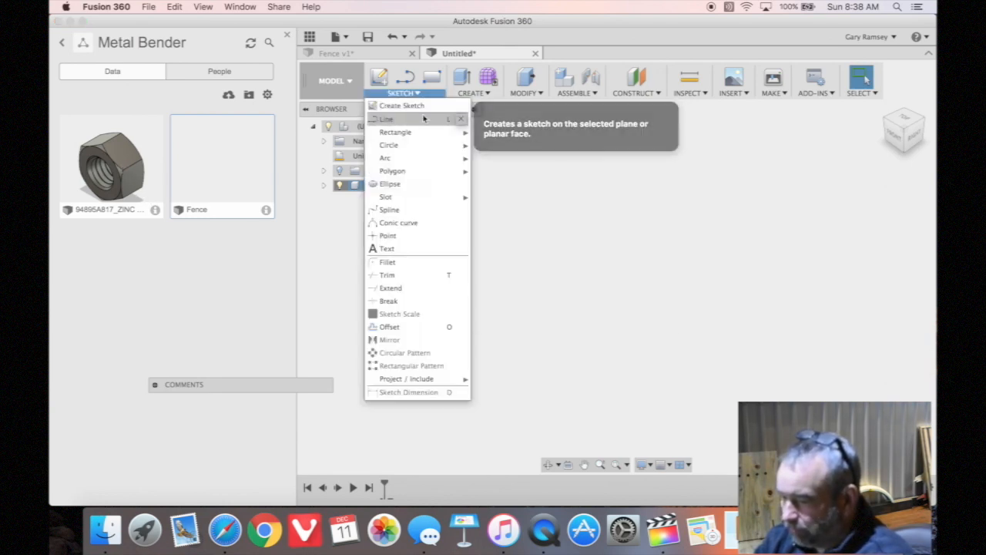
{"action": "mouse_move", "coordinate": [388, 145]}
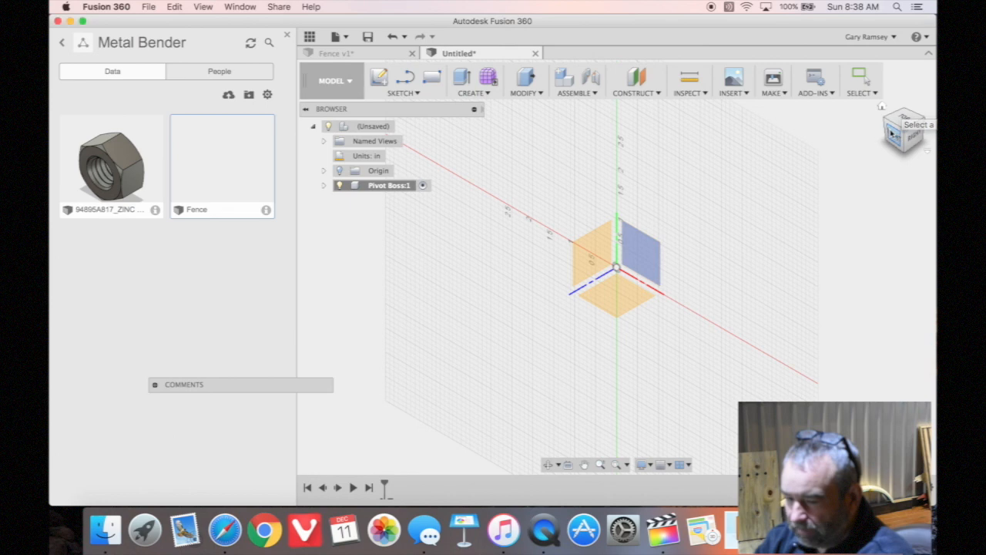
{"action": "left_click", "coordinate": [897, 131]}
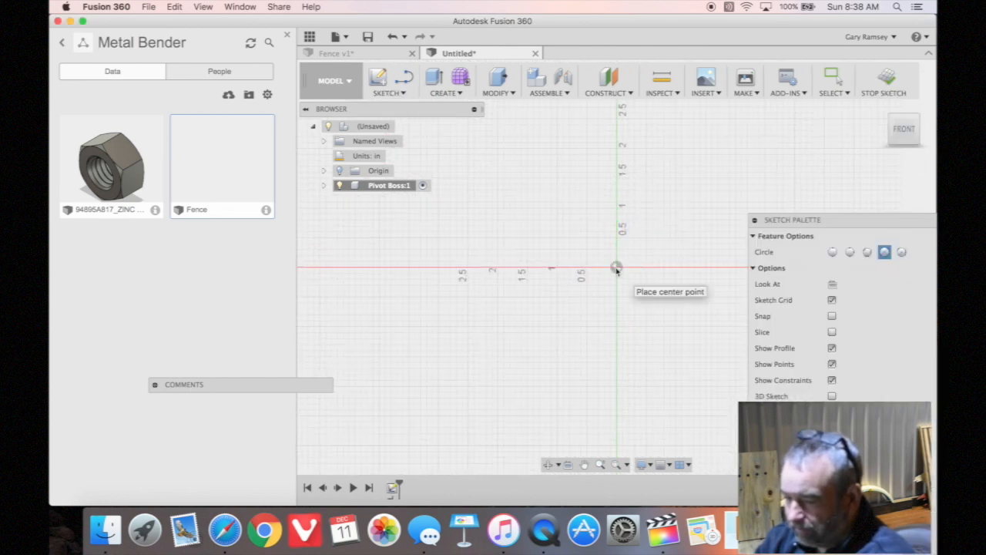
{"action": "left_click", "coordinate": [617, 268]}
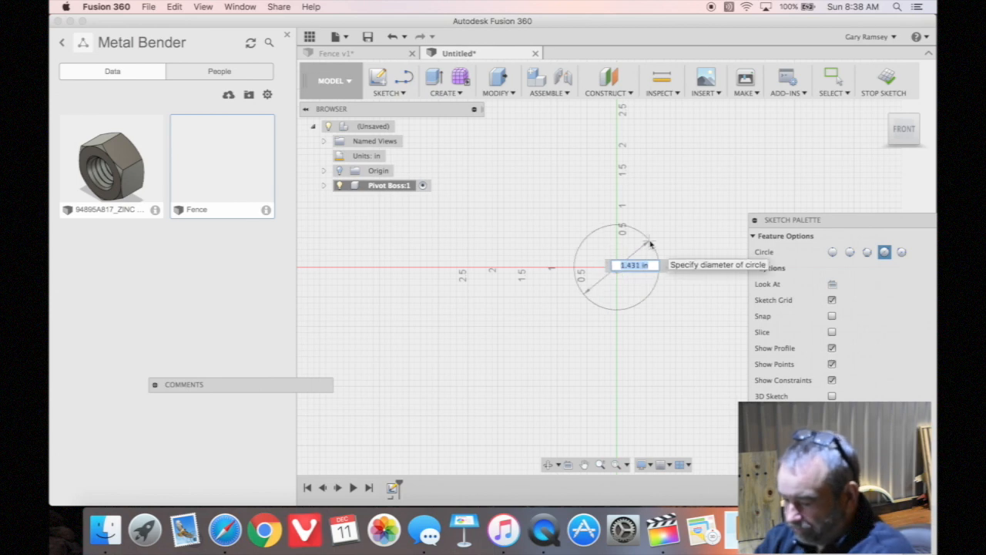
{"action": "type", "text": "1"}
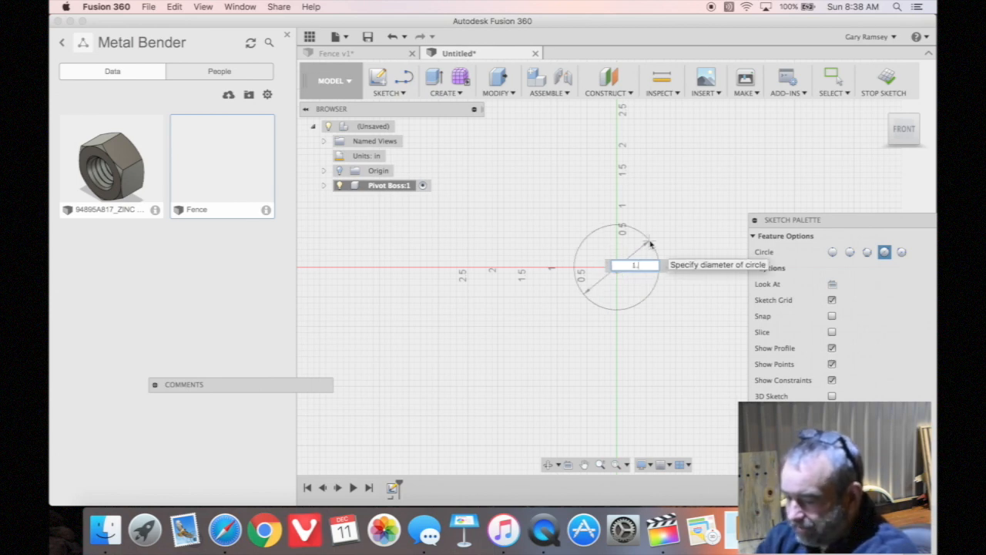
{"action": "key", "text": "Return"}
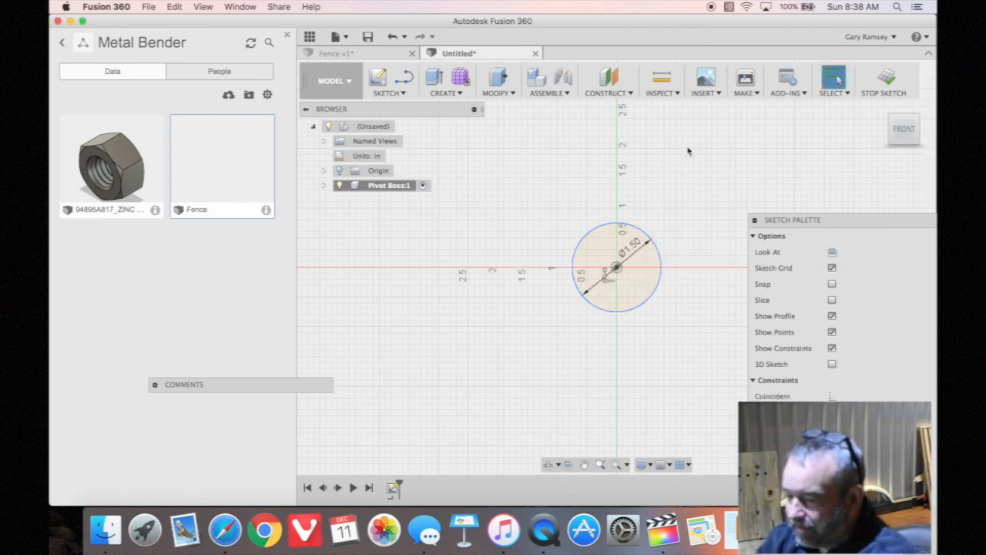
{"action": "mouse_move", "coordinate": [497, 336]}
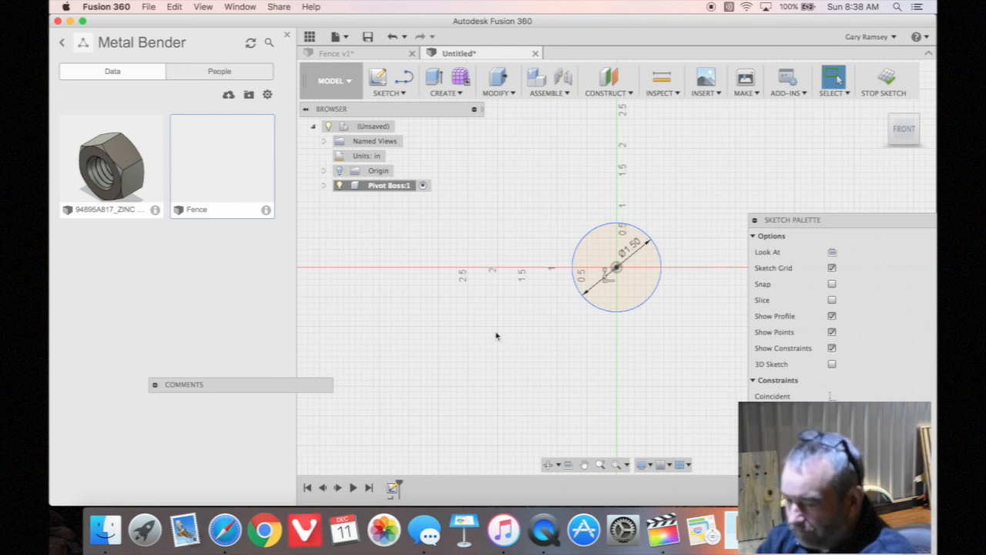
{"action": "mouse_move", "coordinate": [485, 420]}
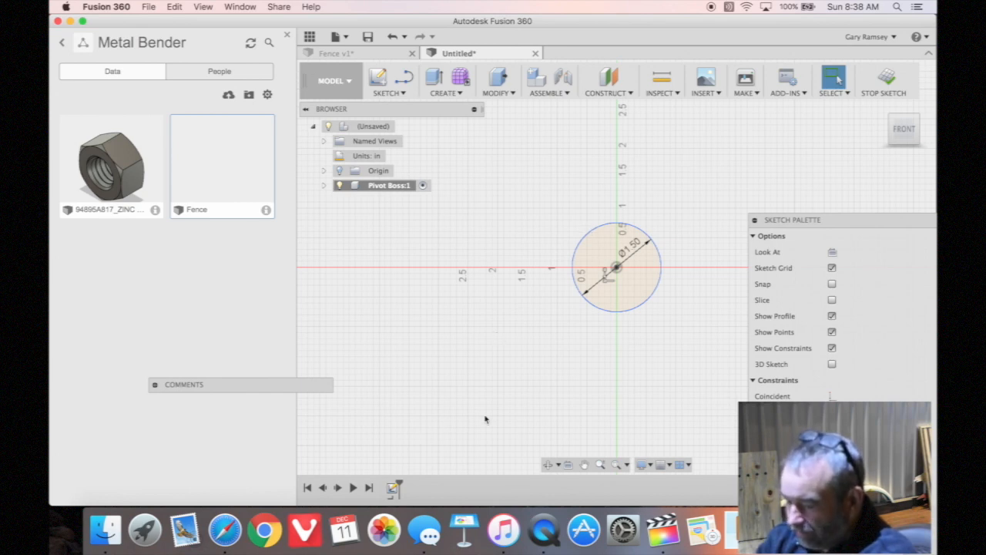
{"action": "mouse_move", "coordinate": [764, 117]}
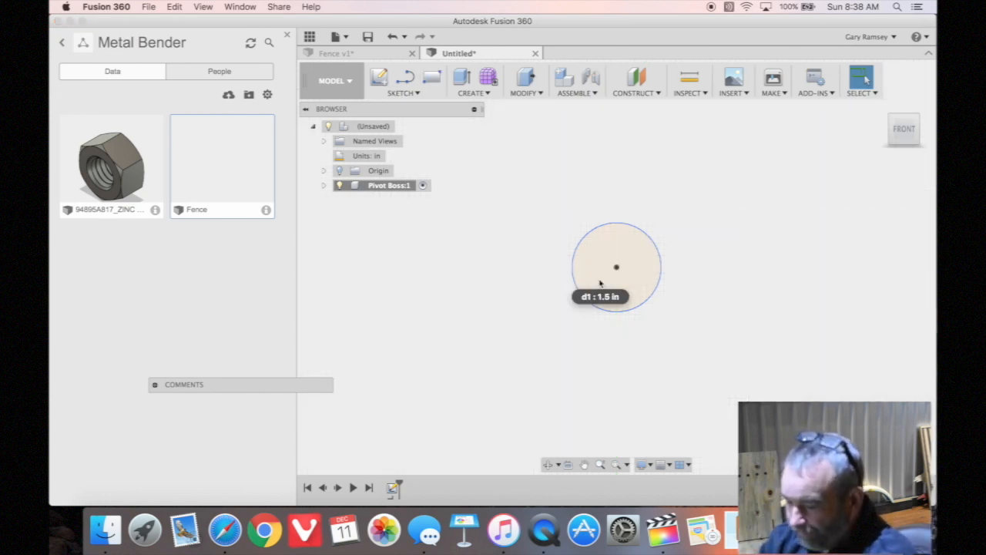
- Extrude the circle profile into a solid pivot boss cylinder
{"action": "left_click", "coordinate": [463, 80]}
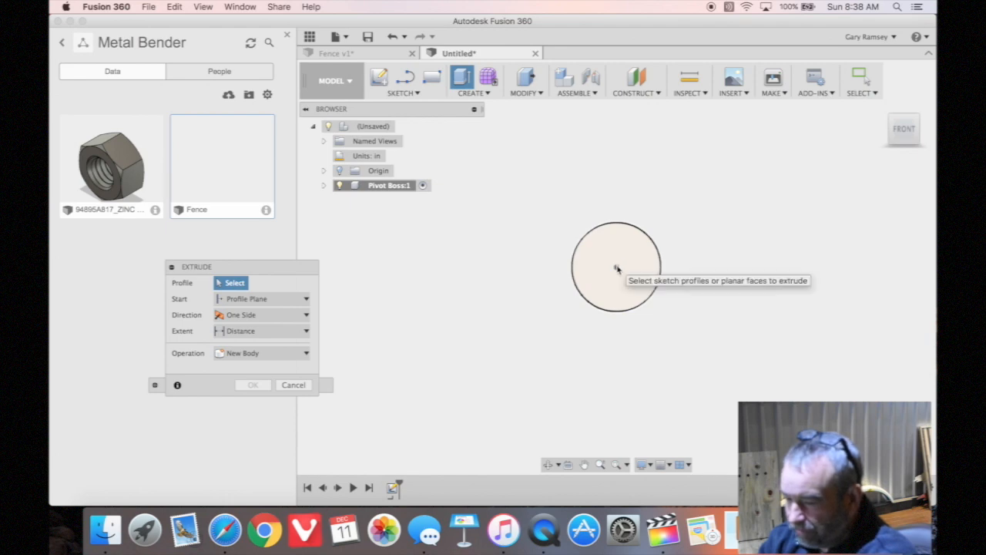
{"action": "left_click", "coordinate": [616, 265]}
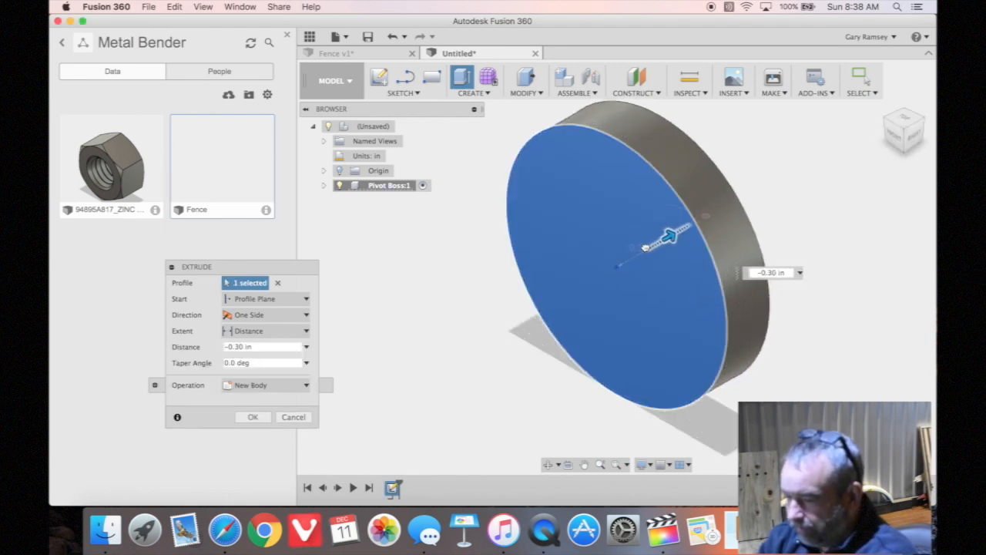
{"action": "left_click", "coordinate": [253, 416]}
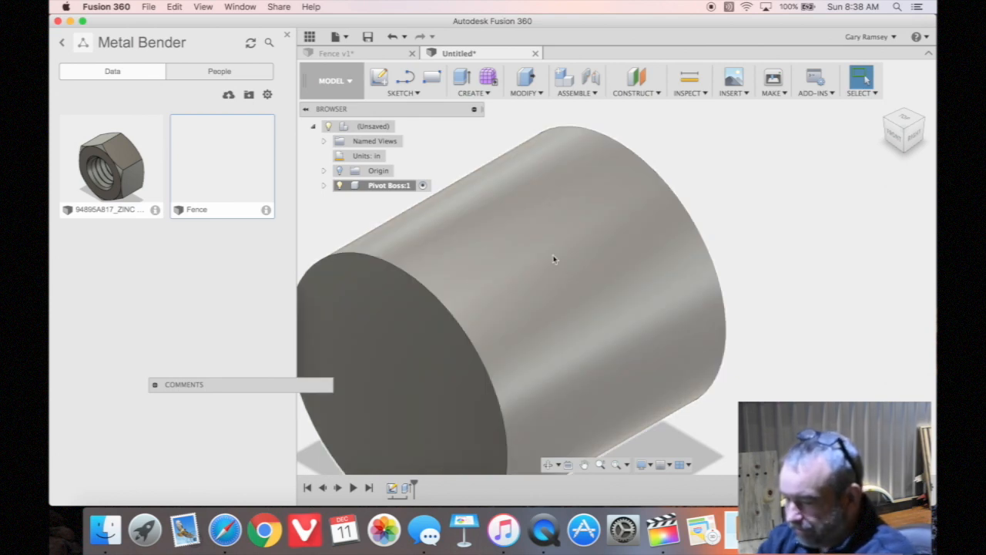
{"action": "mouse_move", "coordinate": [524, 285]}
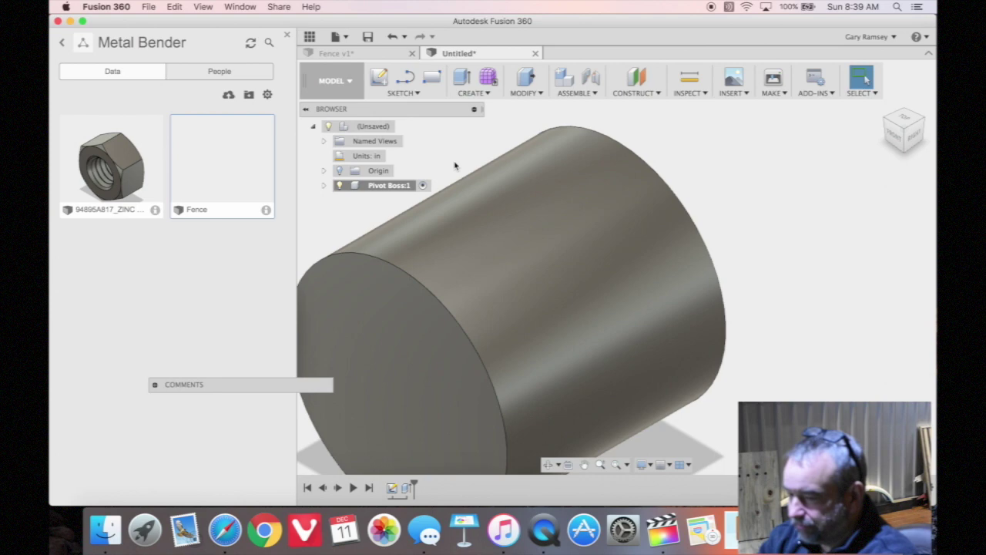
{"action": "mouse_move", "coordinate": [419, 98]}
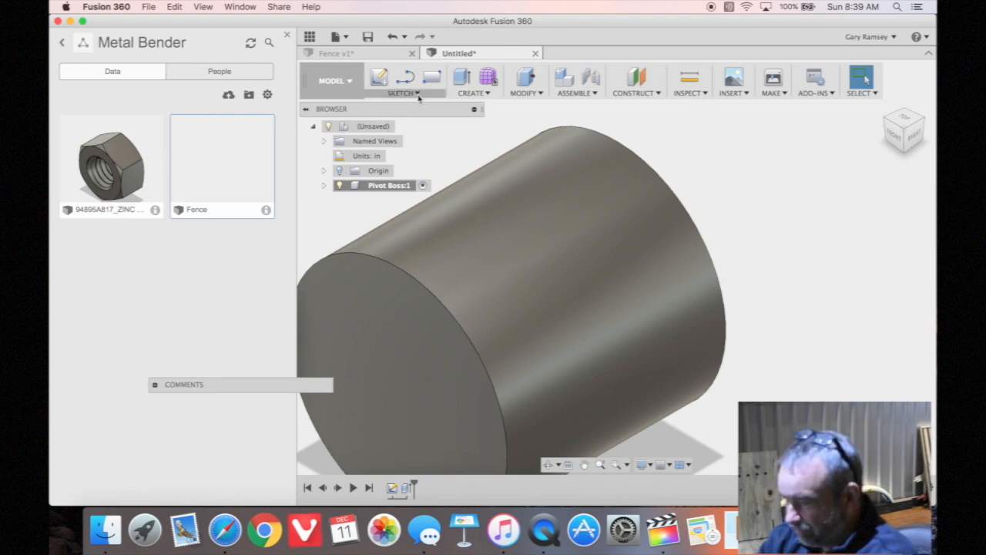
- Sketch a 0.75 in circle centred on the cylinder's end face
{"action": "left_click", "coordinate": [379, 77]}
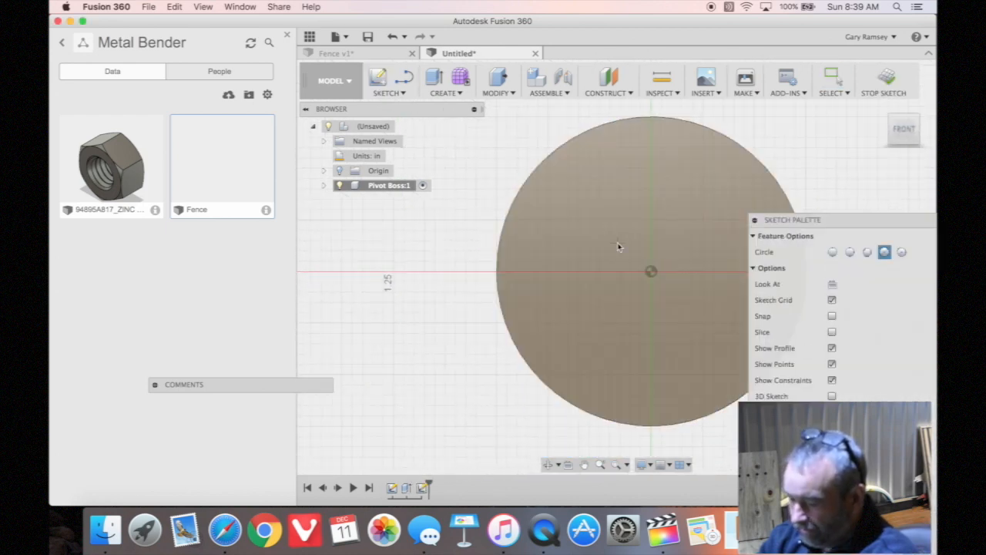
{"action": "mouse_move", "coordinate": [651, 271]}
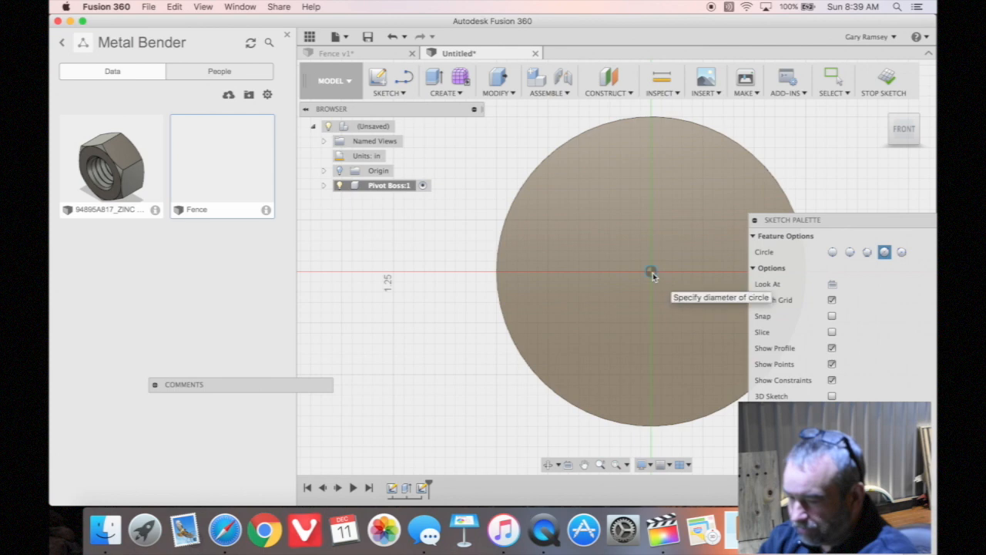
{"action": "left_click", "coordinate": [647, 271]}
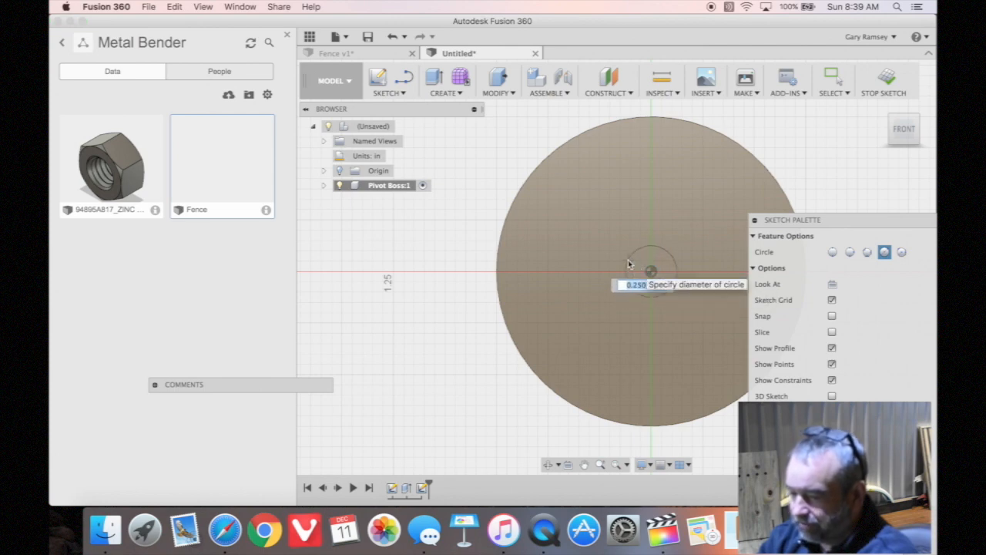
{"action": "type", "text": ".75"}
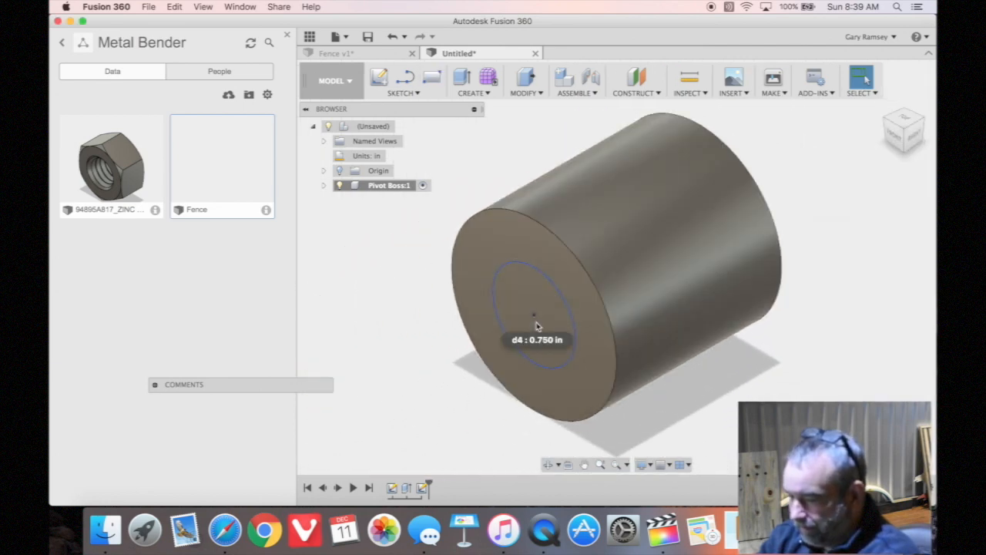
- Cut the 0.75 in bore through the cylinder with extent All
{"action": "left_click", "coordinate": [536, 319]}
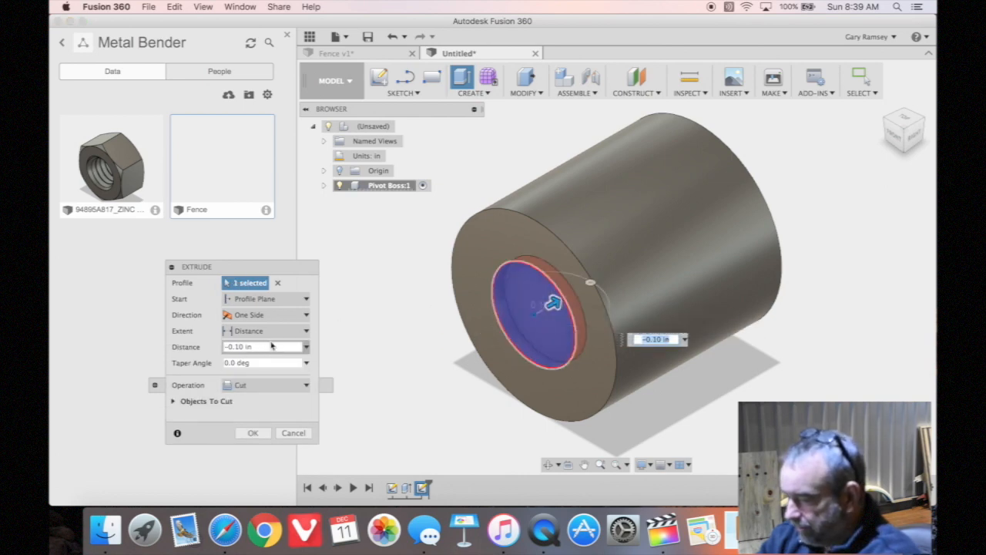
{"action": "left_click", "coordinate": [265, 330]}
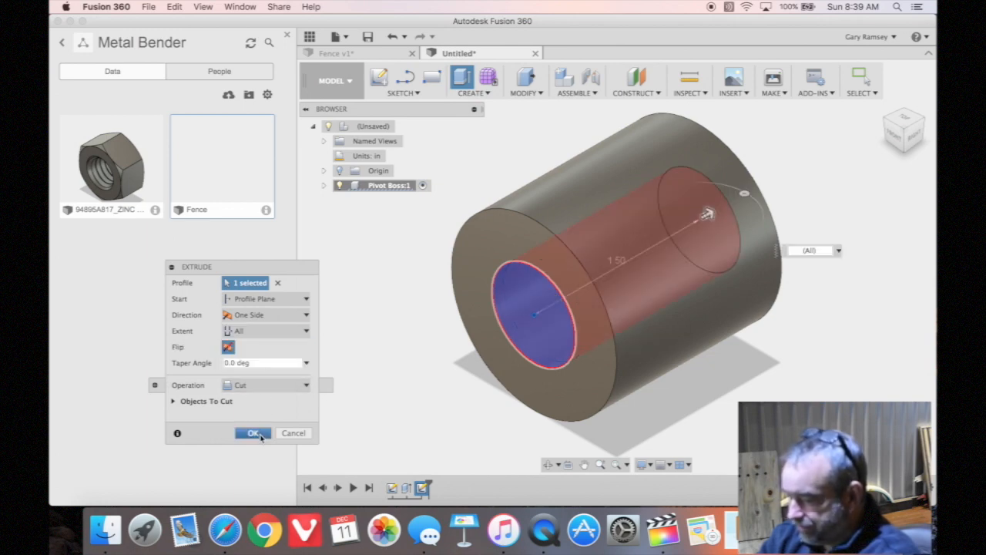
{"action": "left_click", "coordinate": [253, 432]}
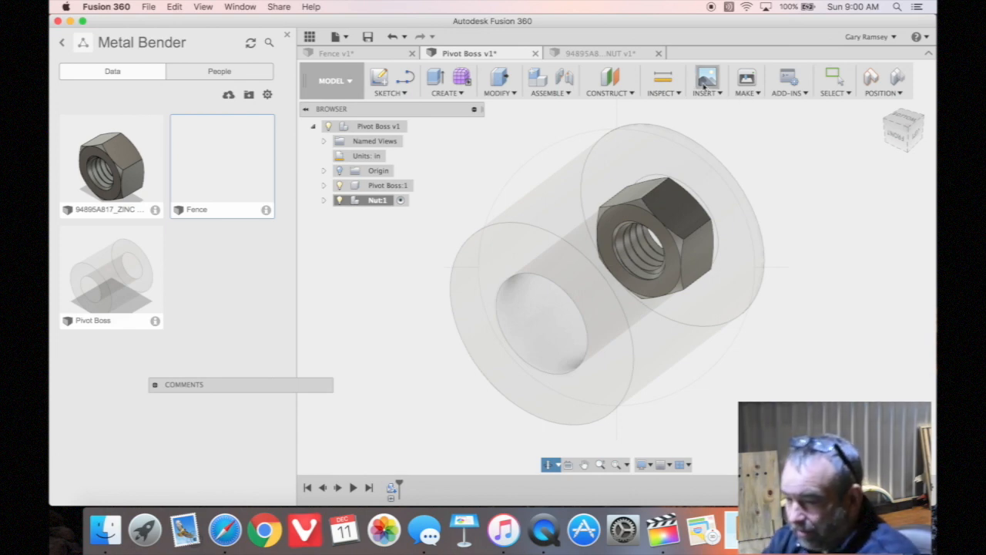
- Insert McMaster-Carr part 94895A817 hex nut into the Pivot Boss design
{"action": "left_click", "coordinate": [706, 80]}
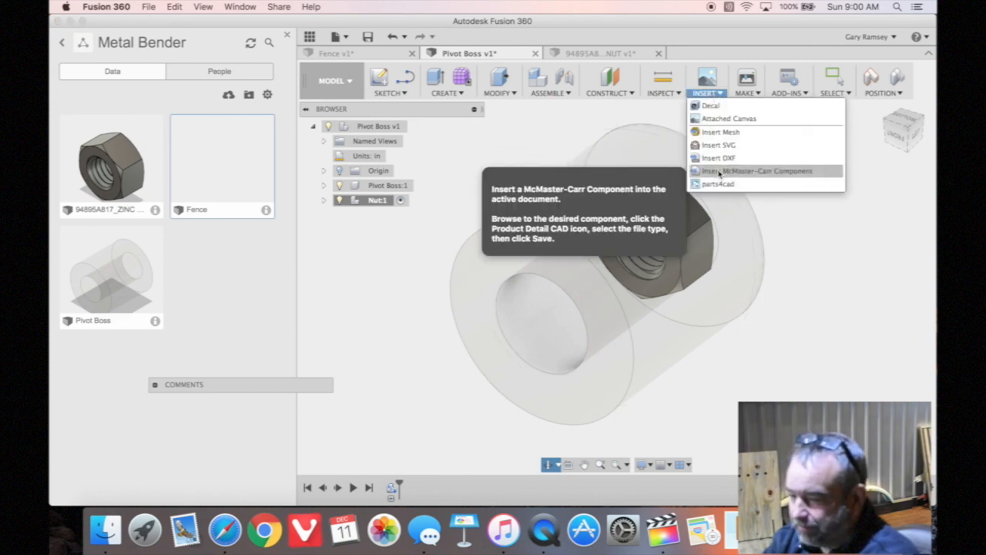
{"action": "left_click", "coordinate": [762, 169]}
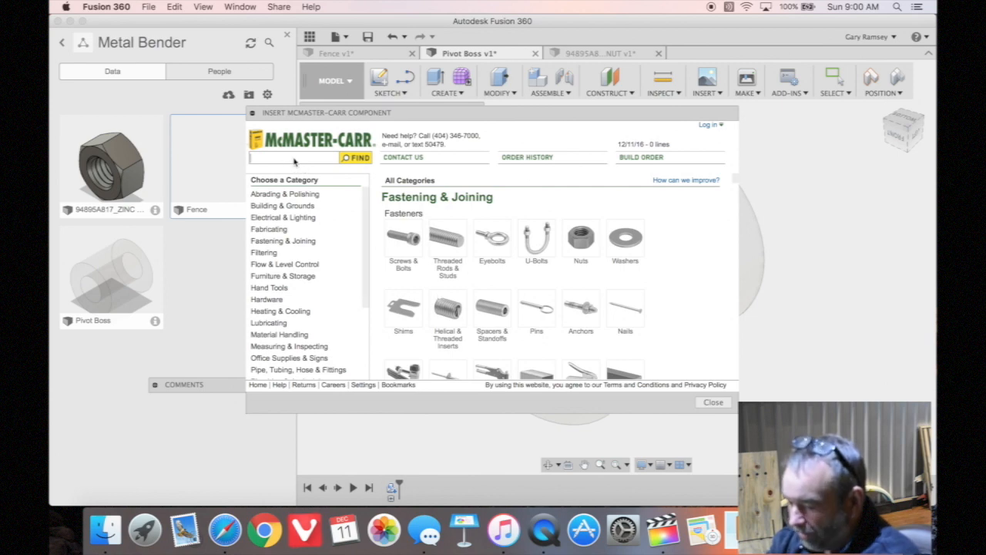
{"action": "left_click", "coordinate": [357, 157]}
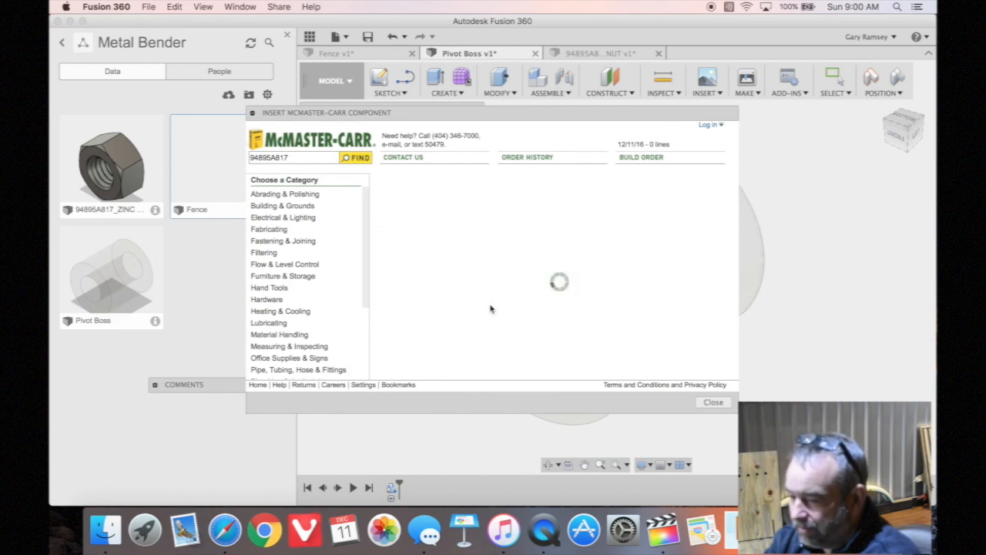
{"action": "left_click", "coordinate": [355, 157]}
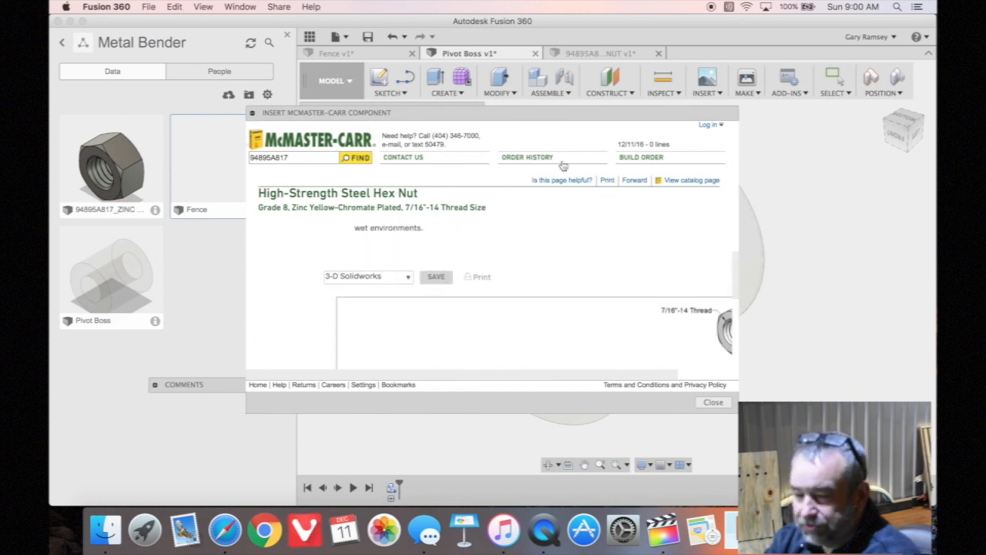
{"action": "mouse_move", "coordinate": [469, 145]}
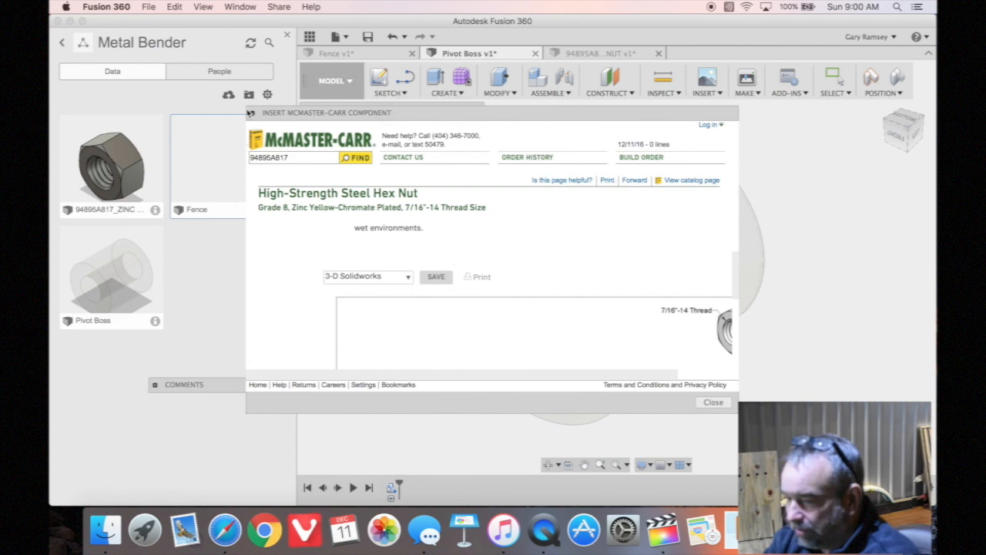
{"action": "mouse_move", "coordinate": [712, 402]}
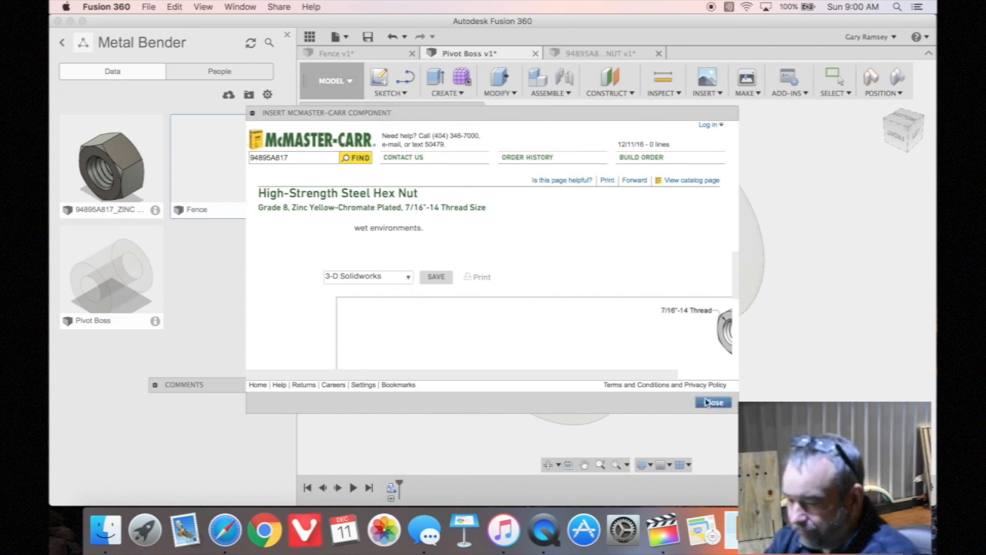
- Close the catalog, inspect the nut in the bore, then show all windows
{"action": "left_click", "coordinate": [714, 402]}
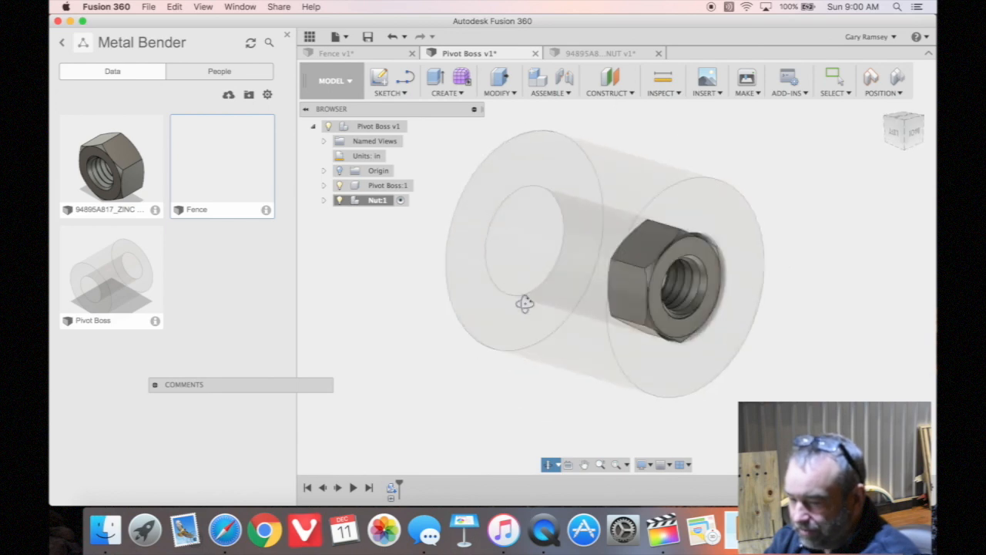
{"action": "left_click_drag", "start_coordinate": [524, 302], "coordinate": [521, 296]}
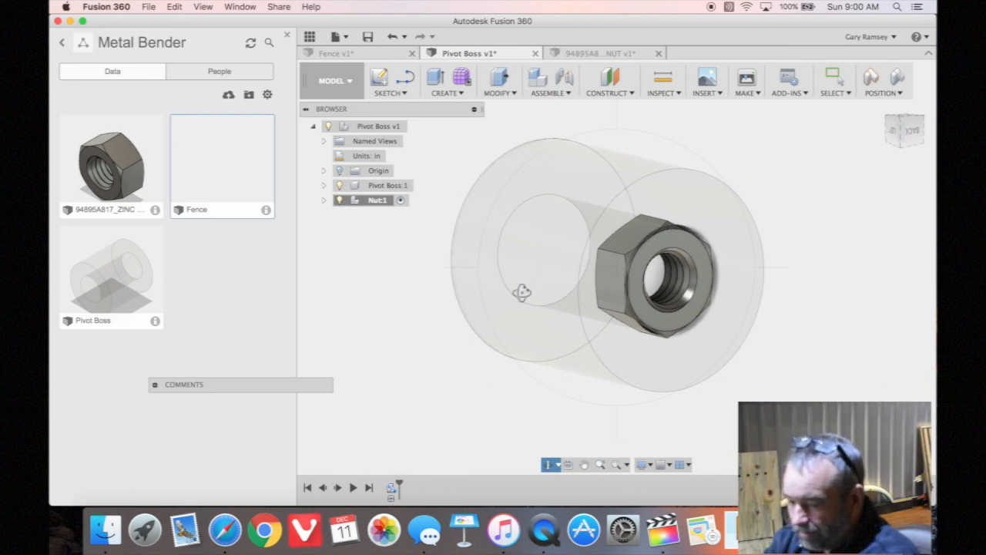
{"action": "mouse_move", "coordinate": [459, 452]}
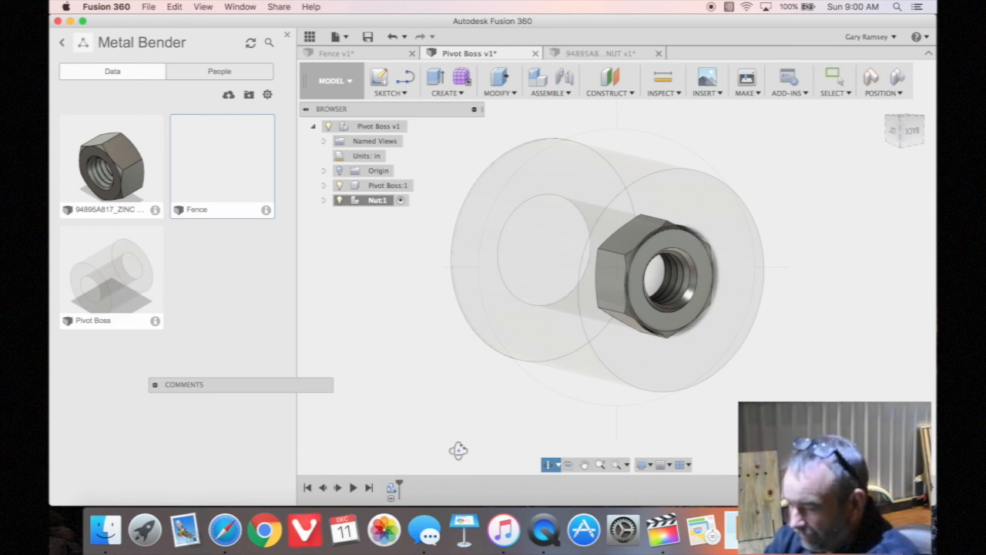
{"action": "key", "text": "F3"}
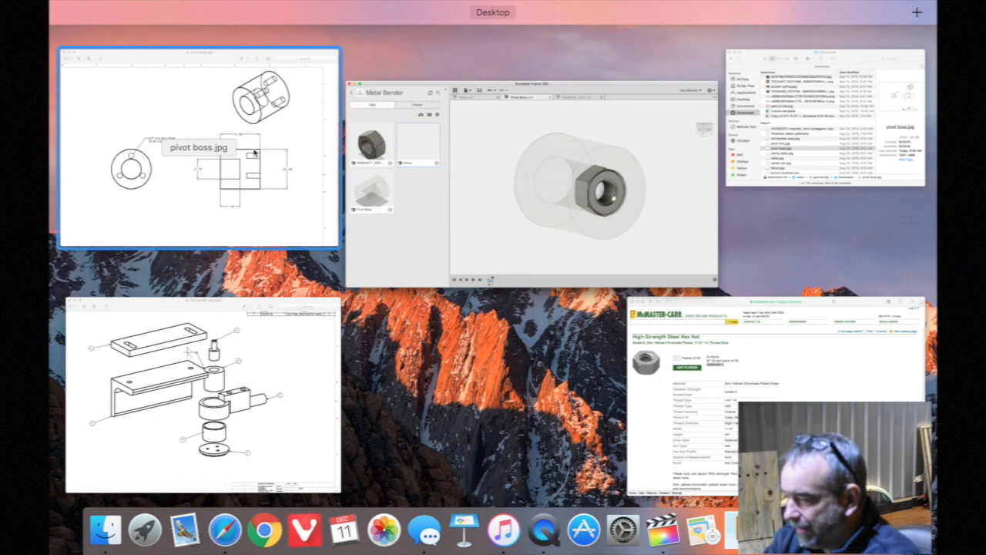